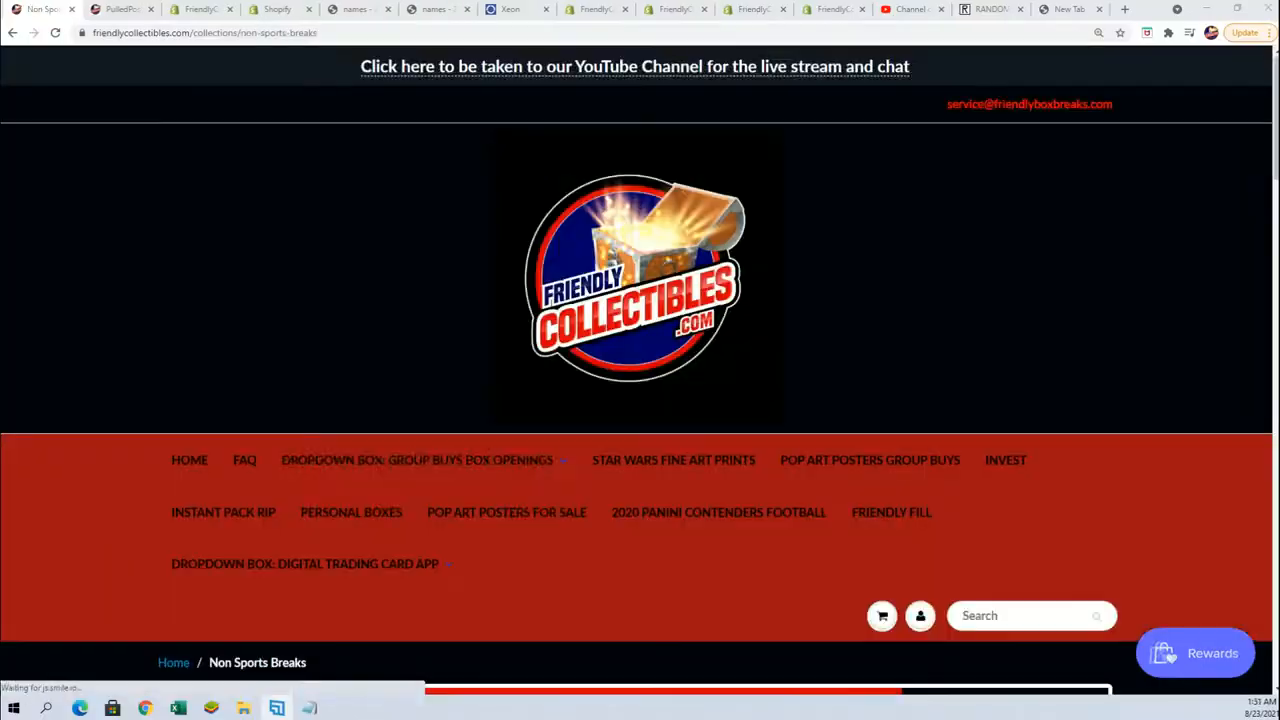
- Preview the Pop Art Posters Series 2 Wave 1 listing on the Non Sports Breaks page, then close it
scroll("down", 3)
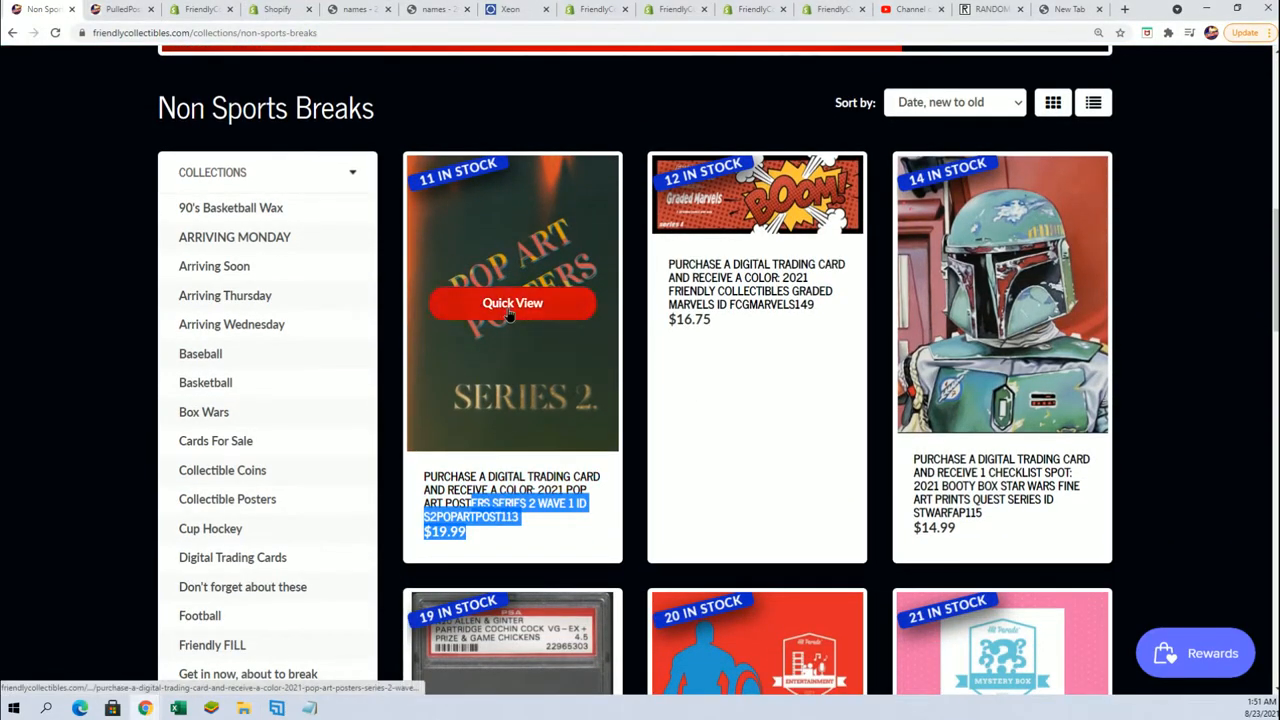
left_click(512, 304)
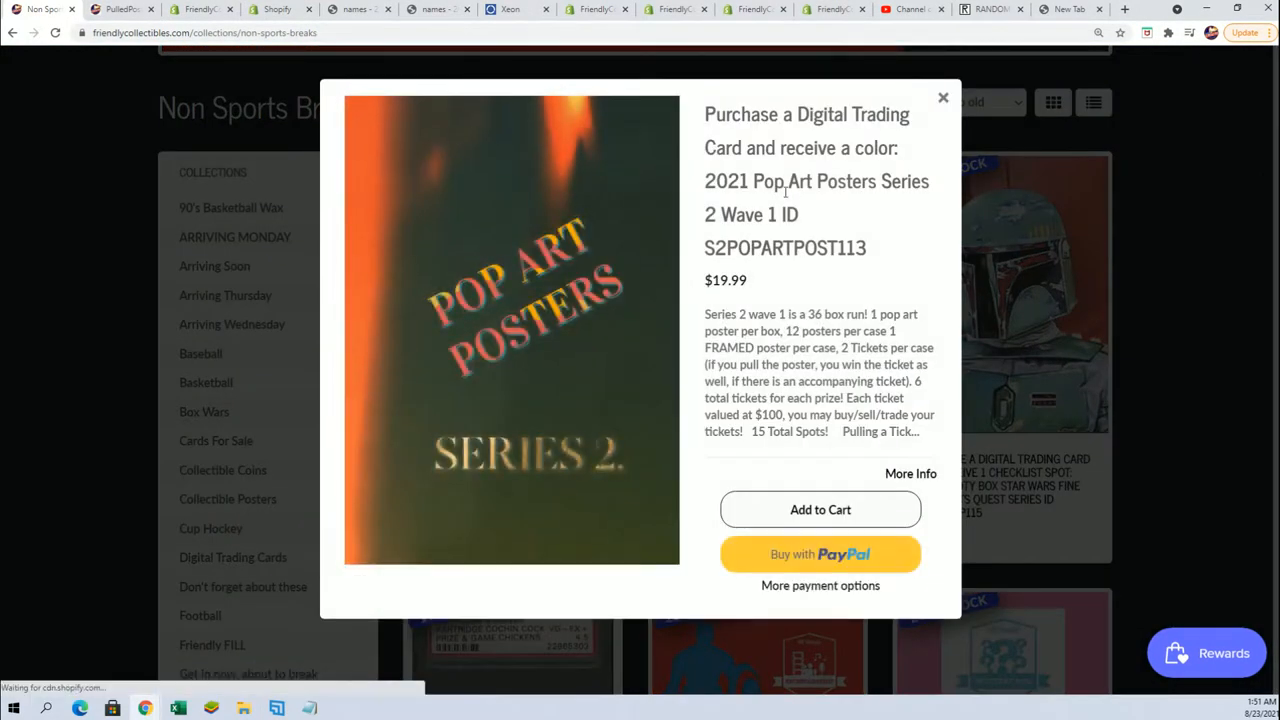
left_click(942, 98)
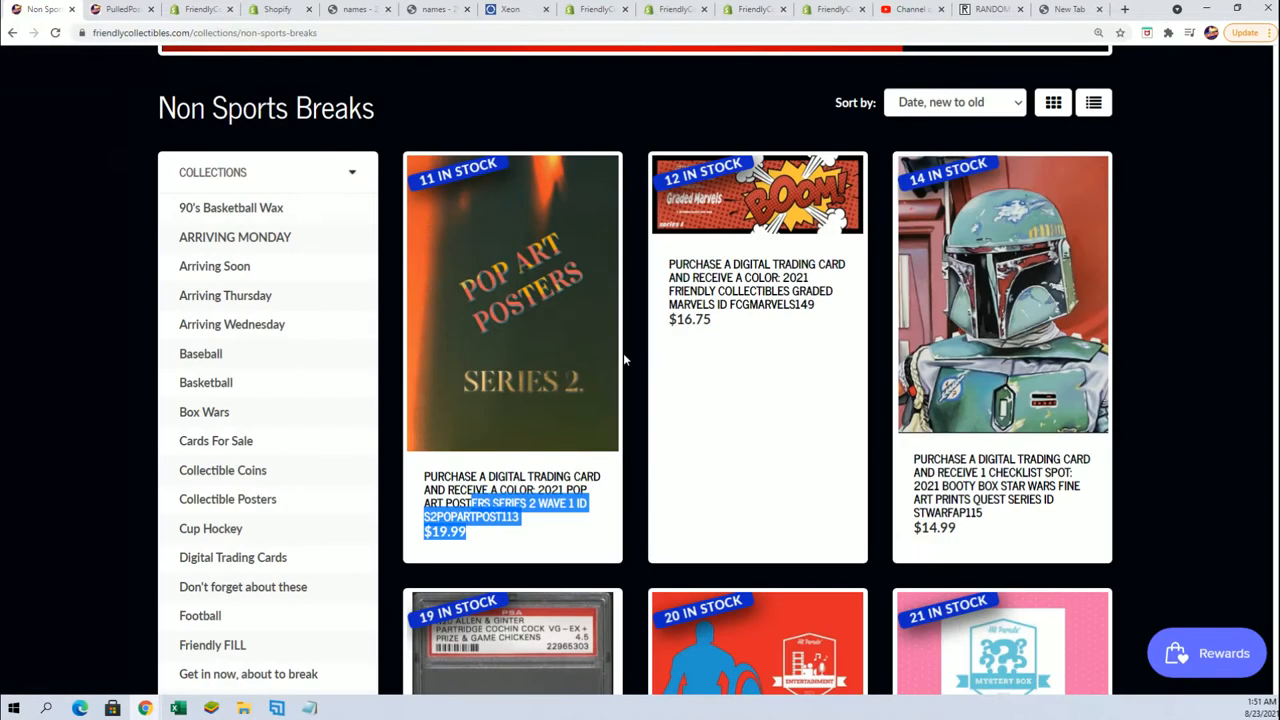
scroll("up", 3)
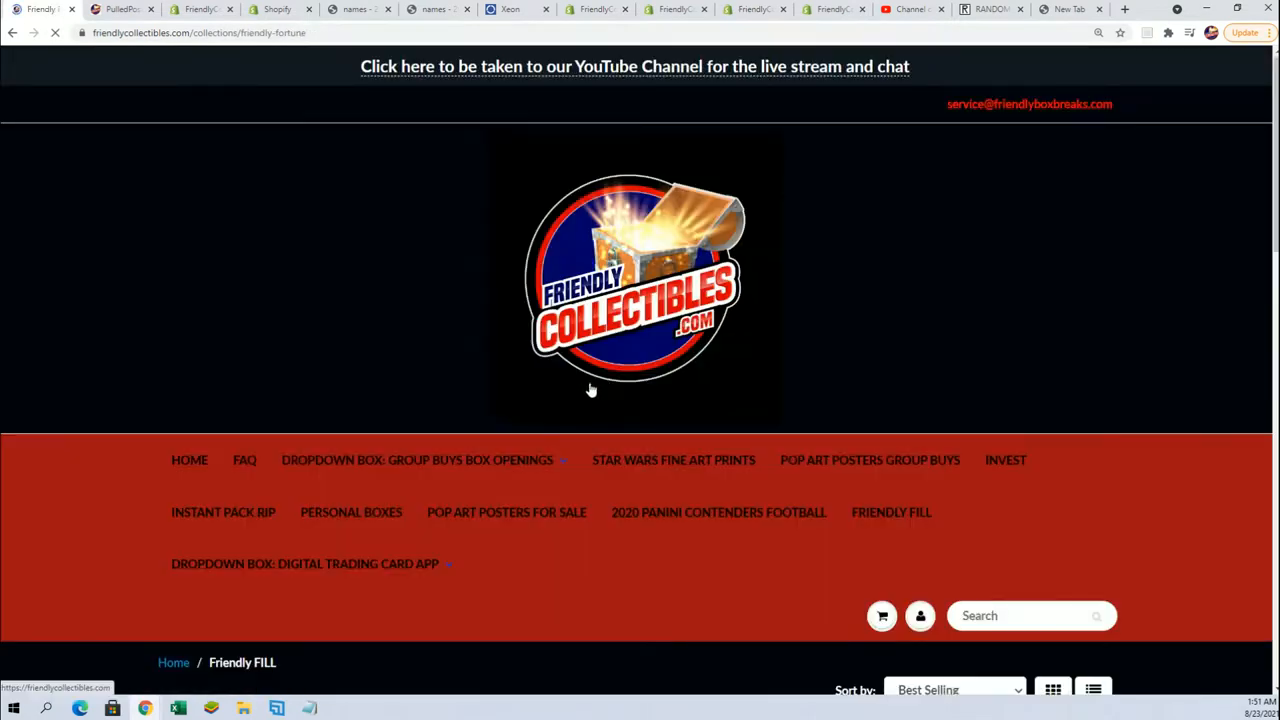
scroll("down", 3)
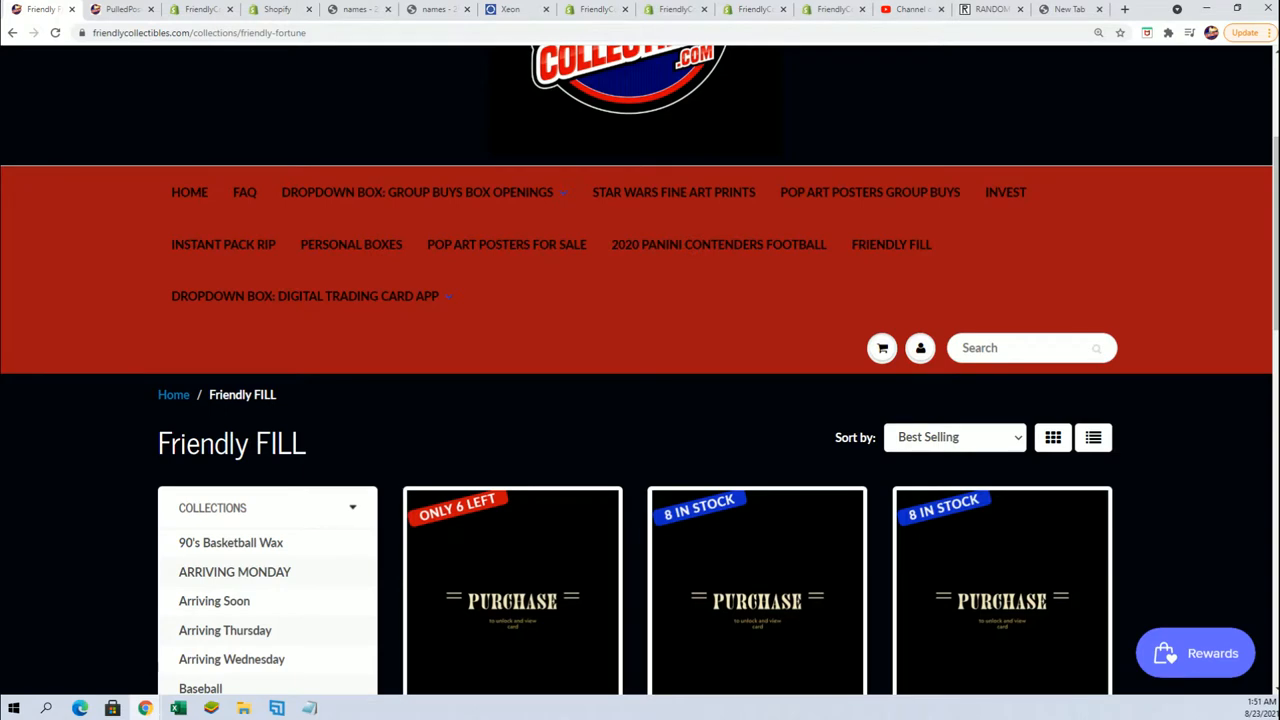
mouse_move(1096, 100)
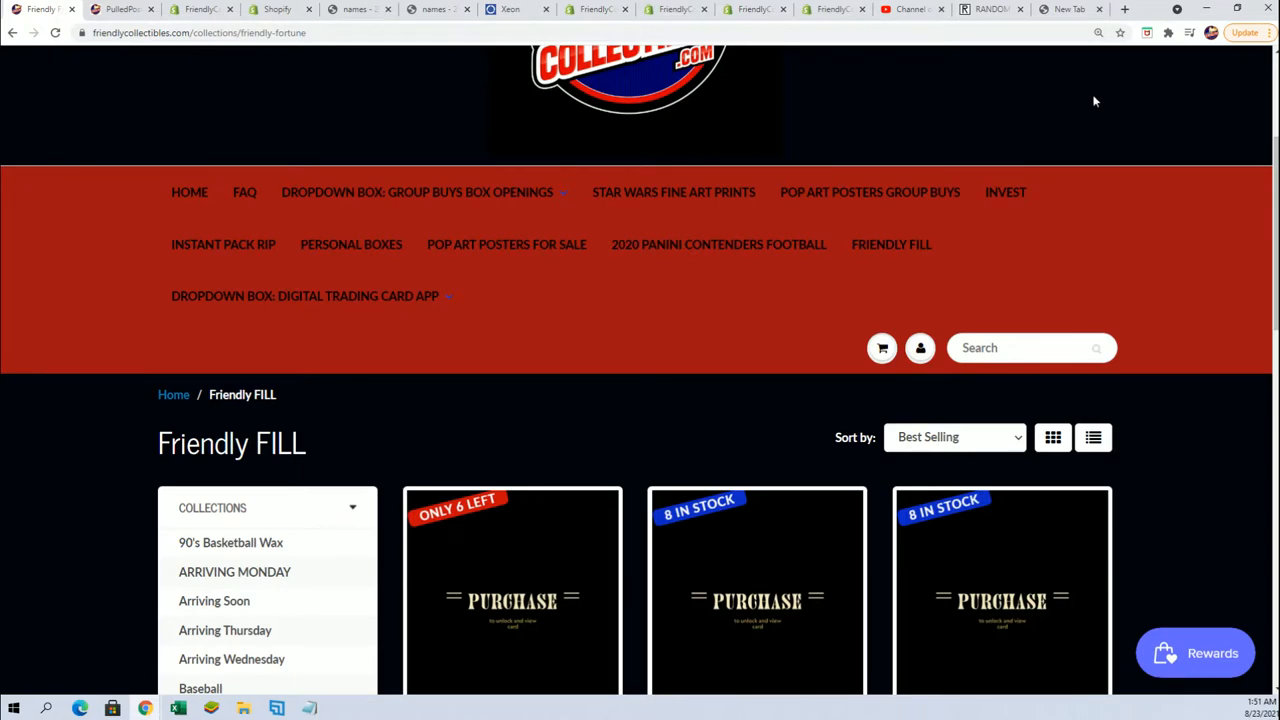
- Remove the blank line so the four pasted names follow directly under the Wave 1 owner list
left_click(990, 8)
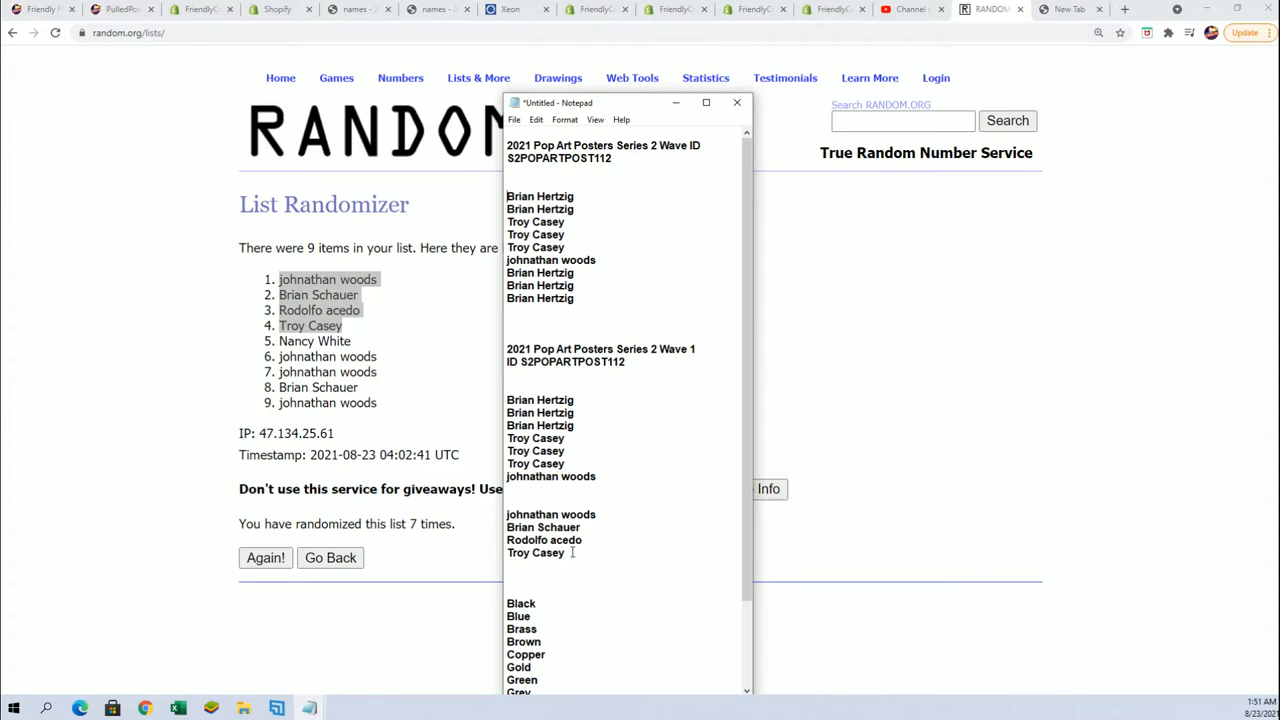
left_click_drag(508, 514, 572, 552)
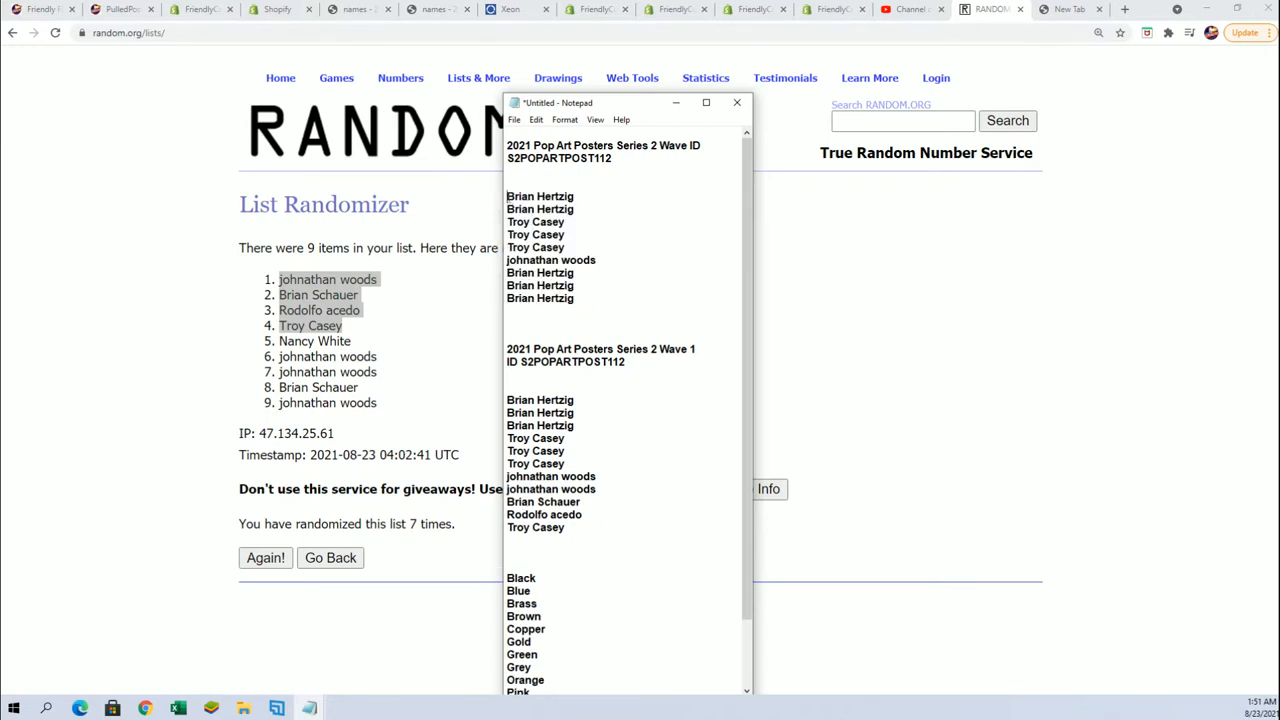
right_click(540, 250)
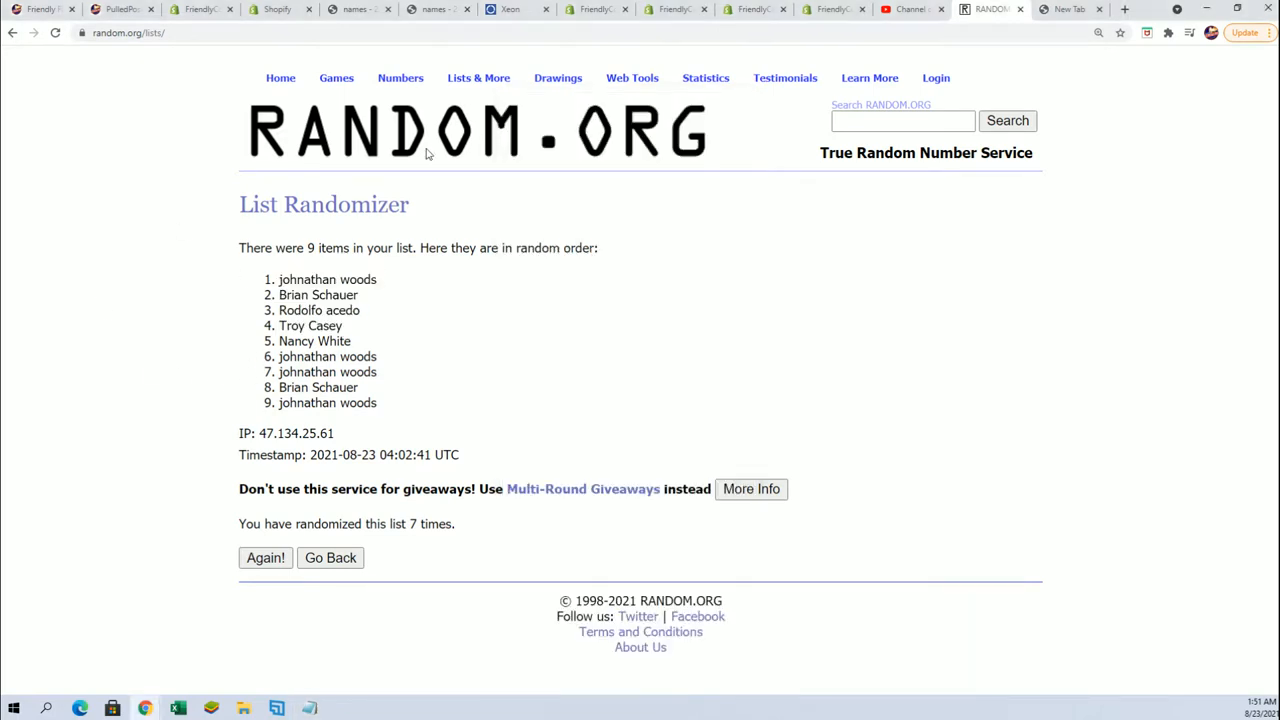
left_click(330, 556)
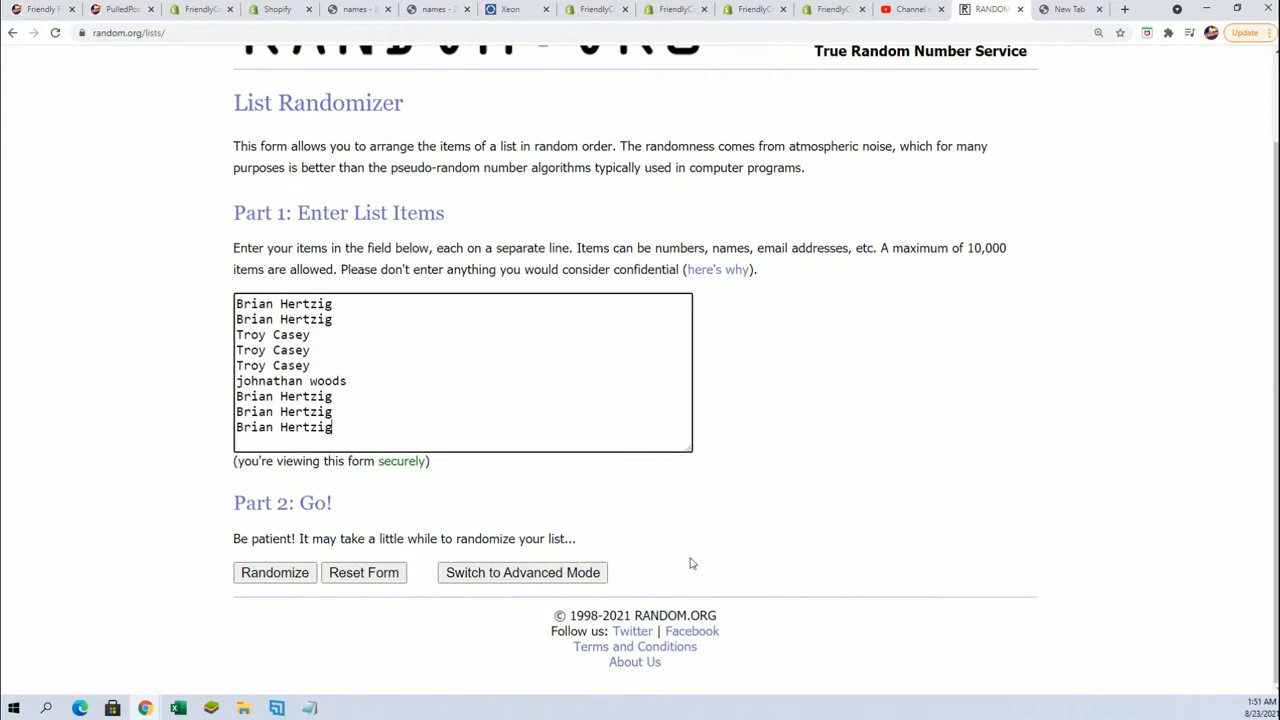
left_click(274, 572)
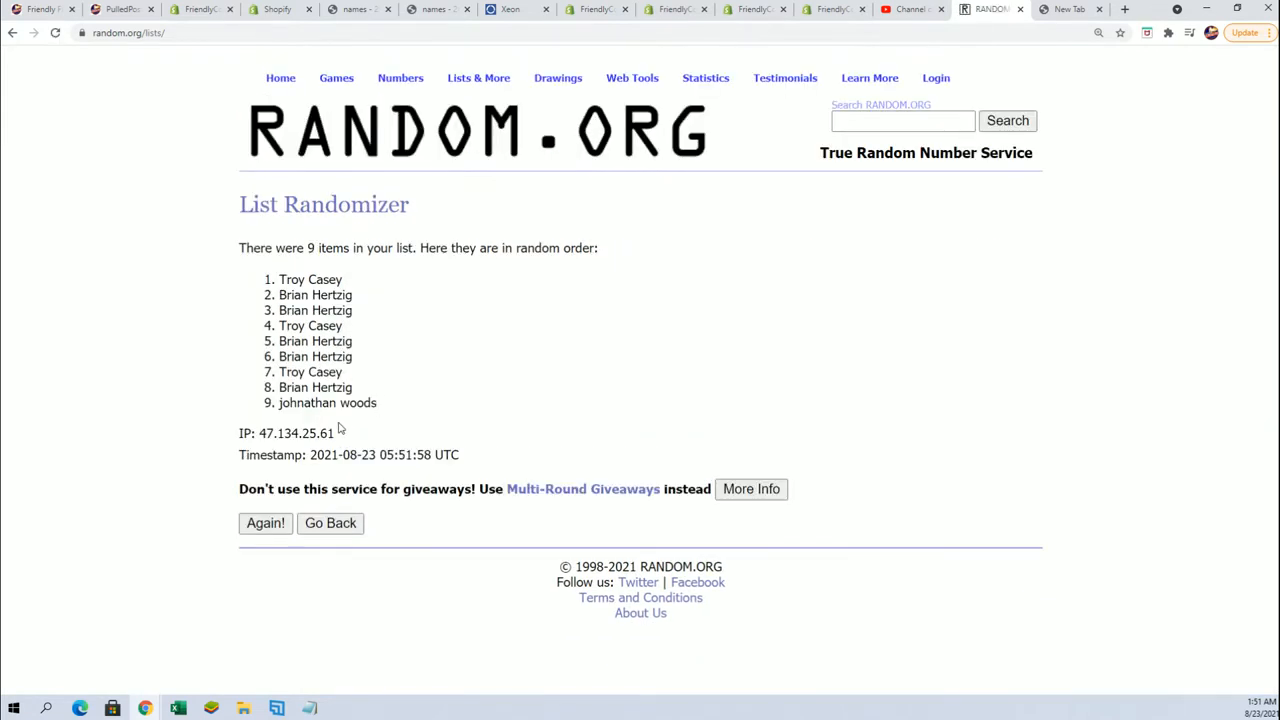
left_click(264, 524)
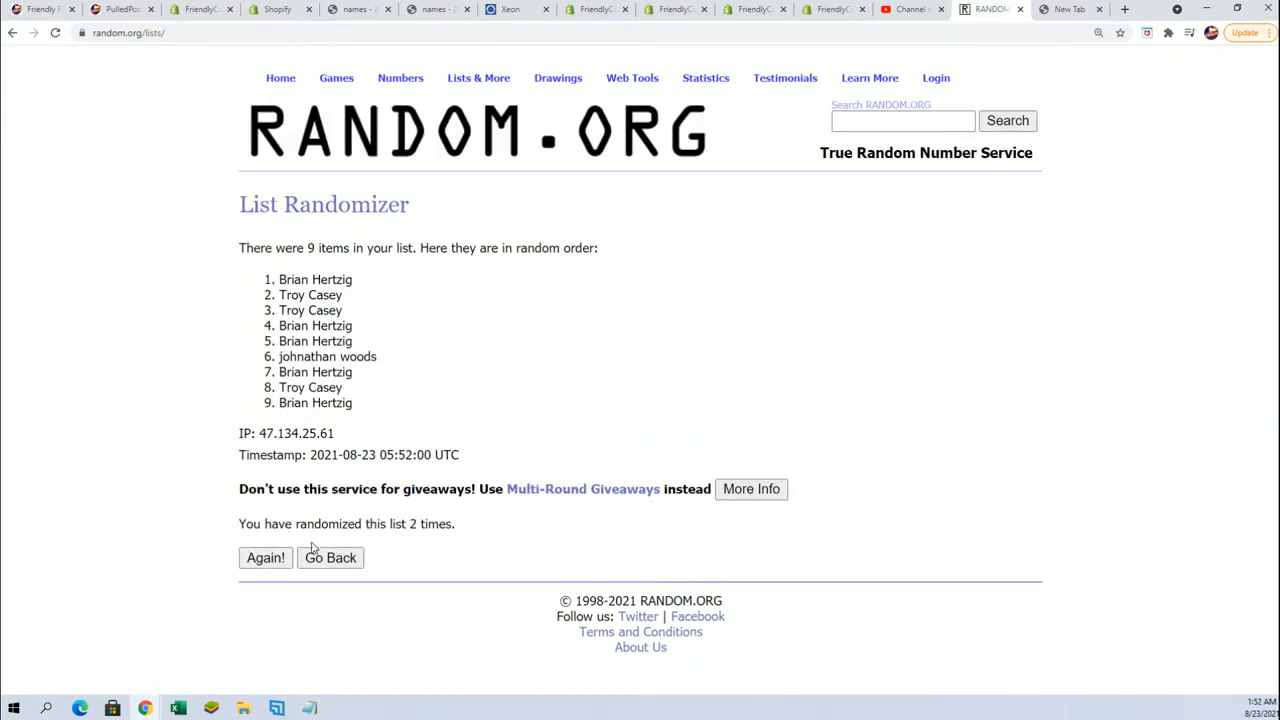
left_click(264, 556)
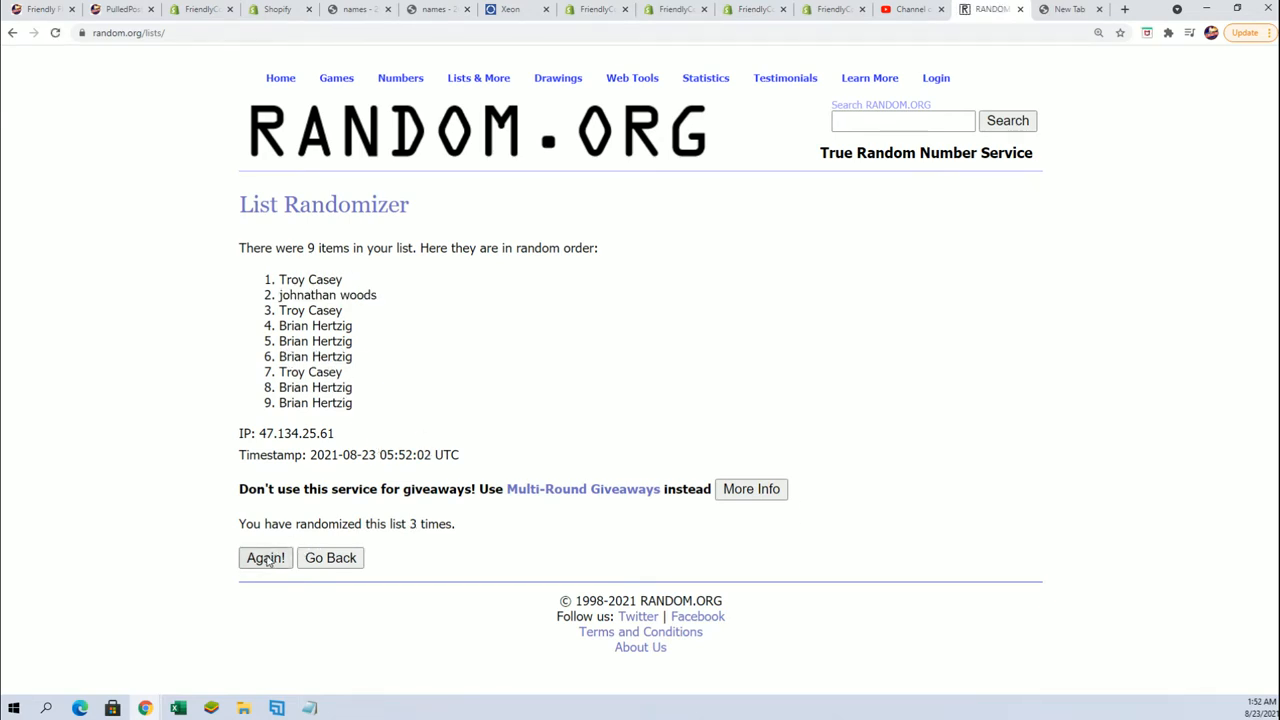
left_click(264, 558)
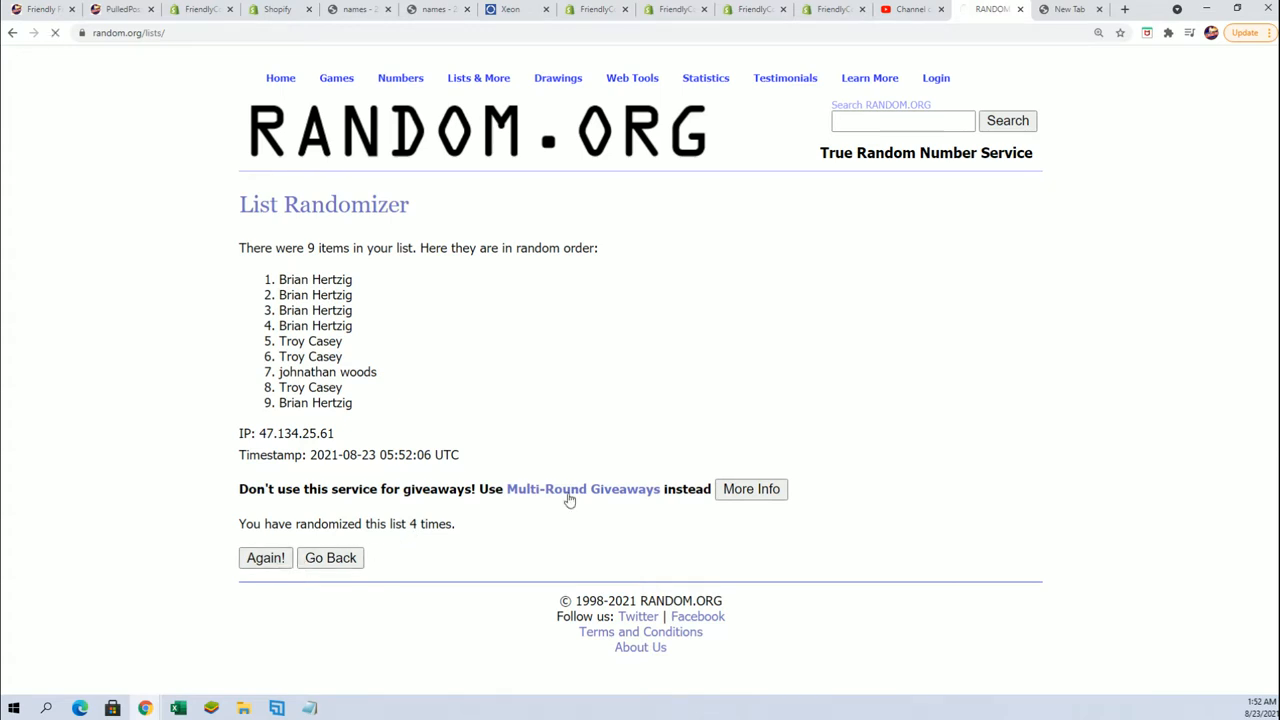
left_click(264, 558)
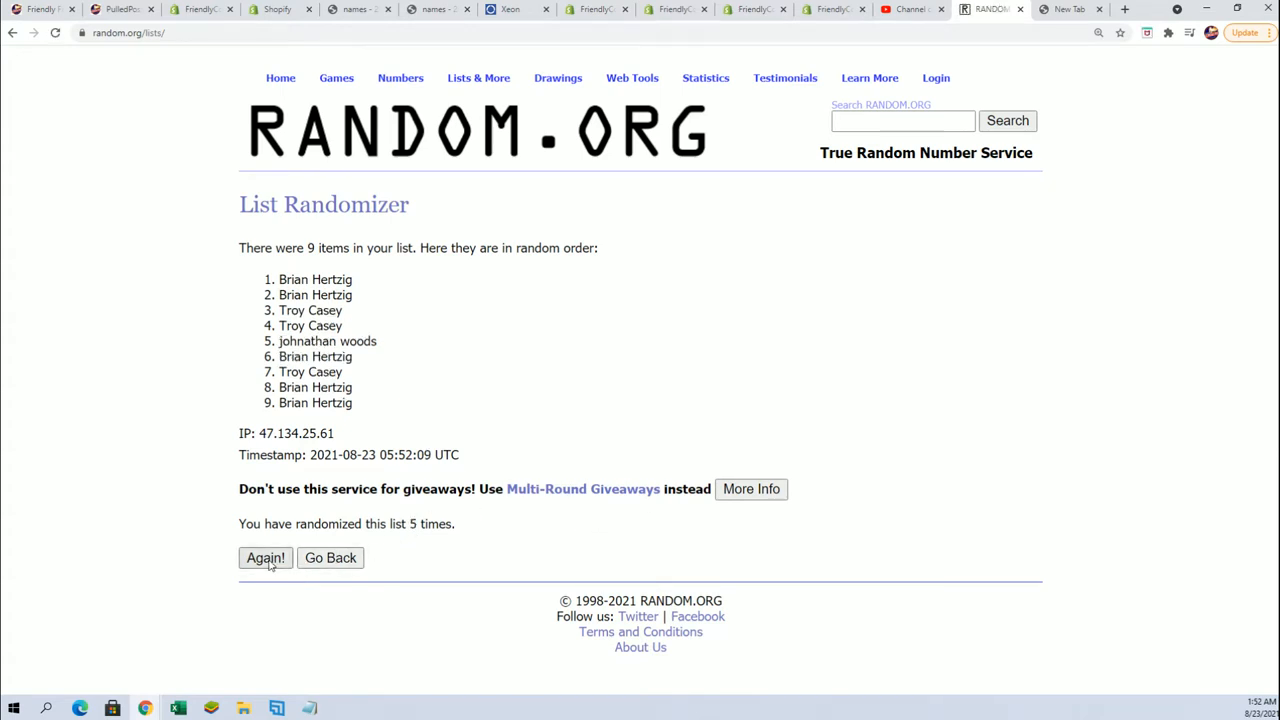
left_click(264, 556)
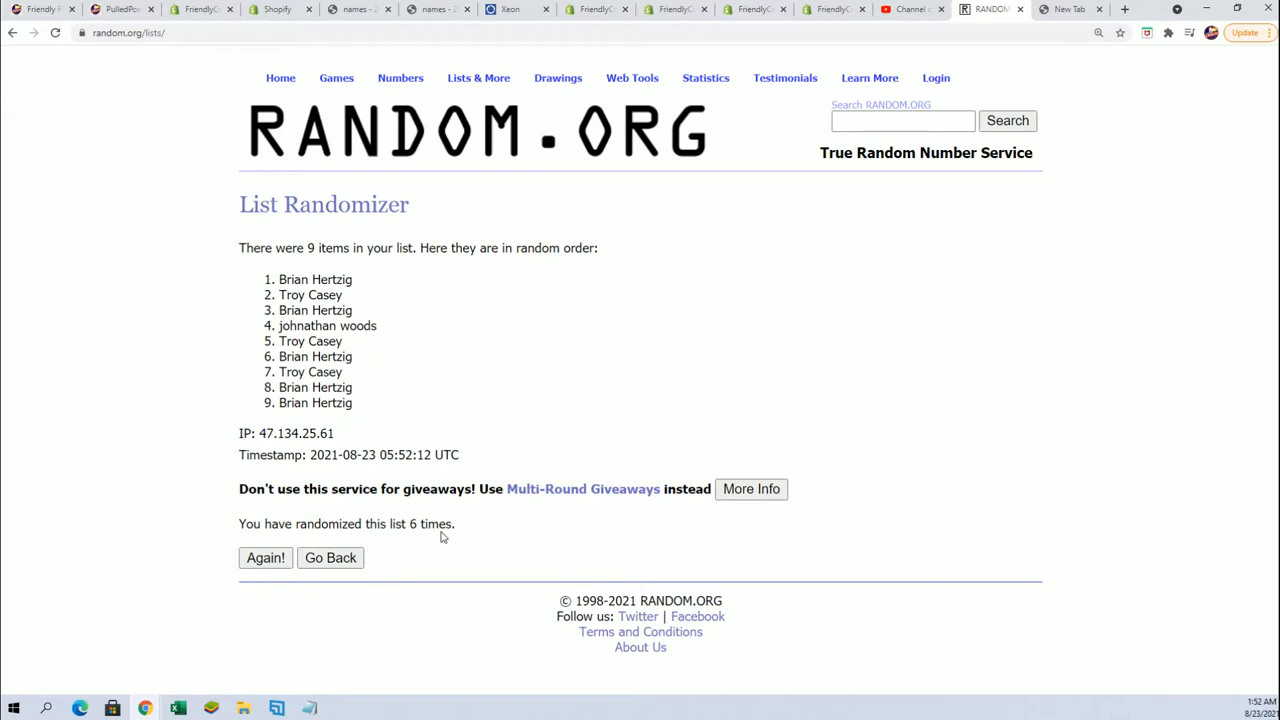
left_click(264, 556)
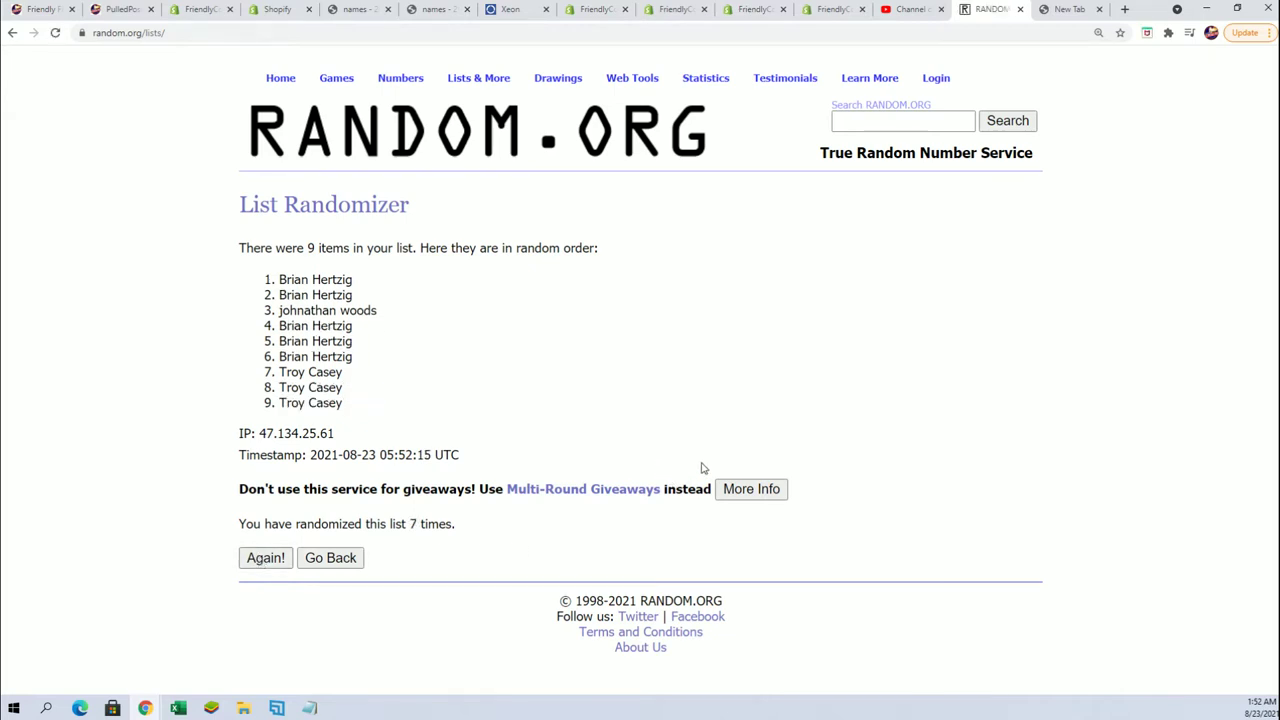
mouse_move(424, 332)
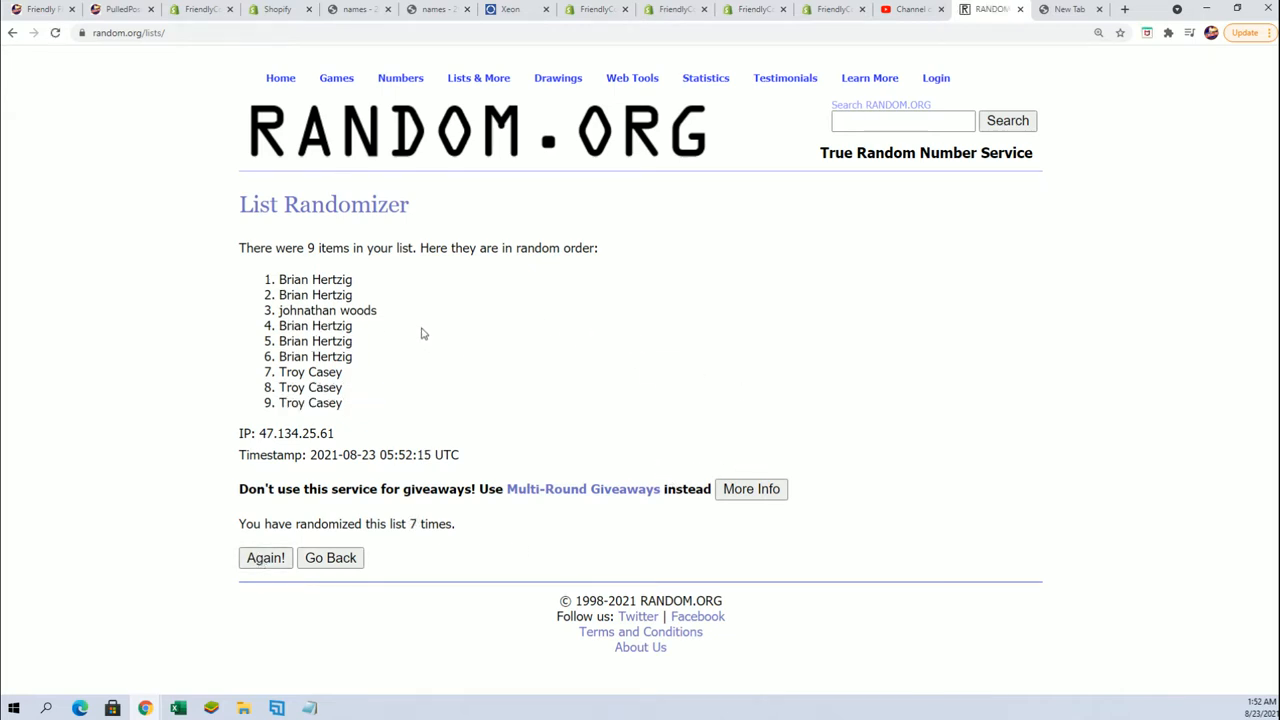
left_click_drag(276, 294, 352, 324)
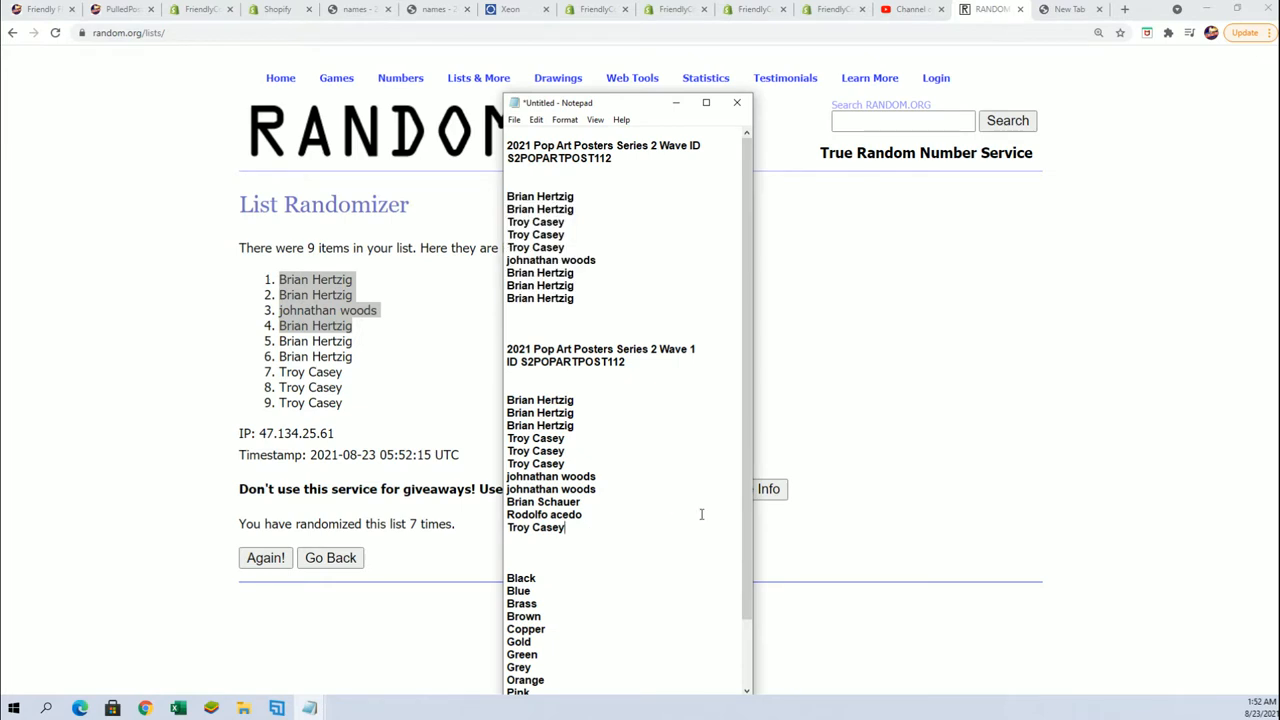
type("Brian Hertzig")
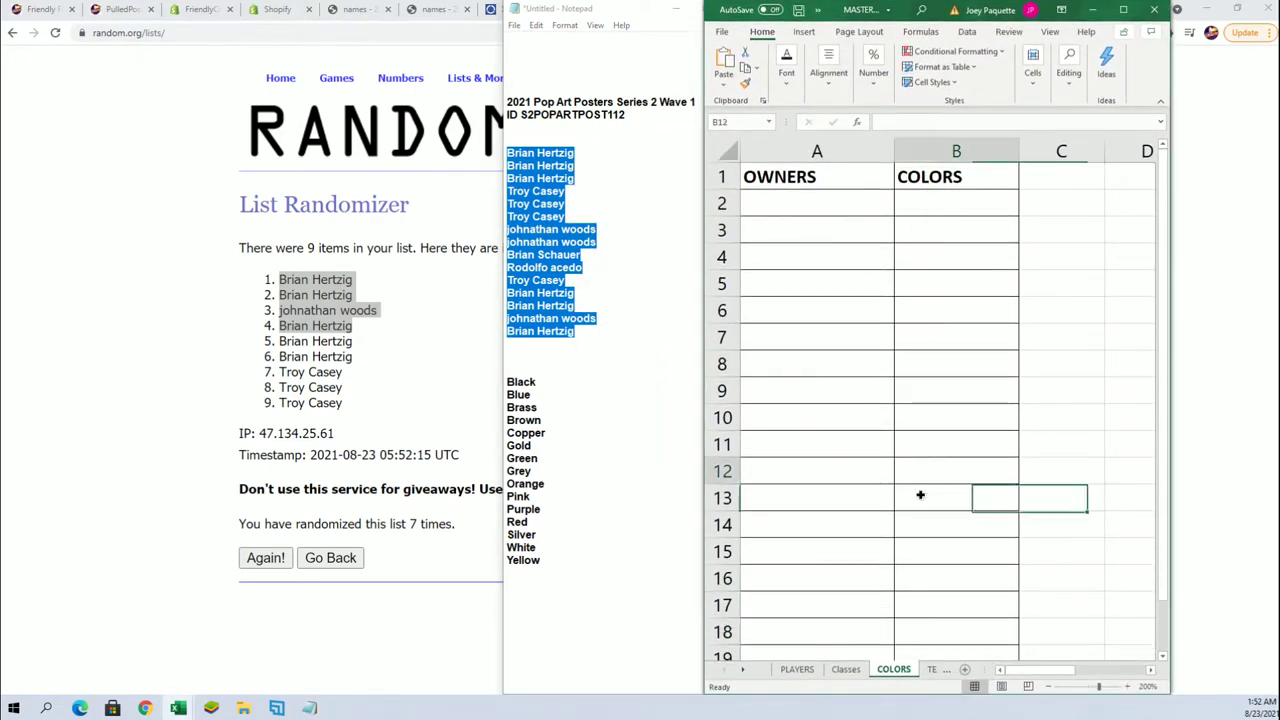
- Bring the Excel COLORS sheet forward with its empty OWNERS and COLORS columns
left_click(956, 310)
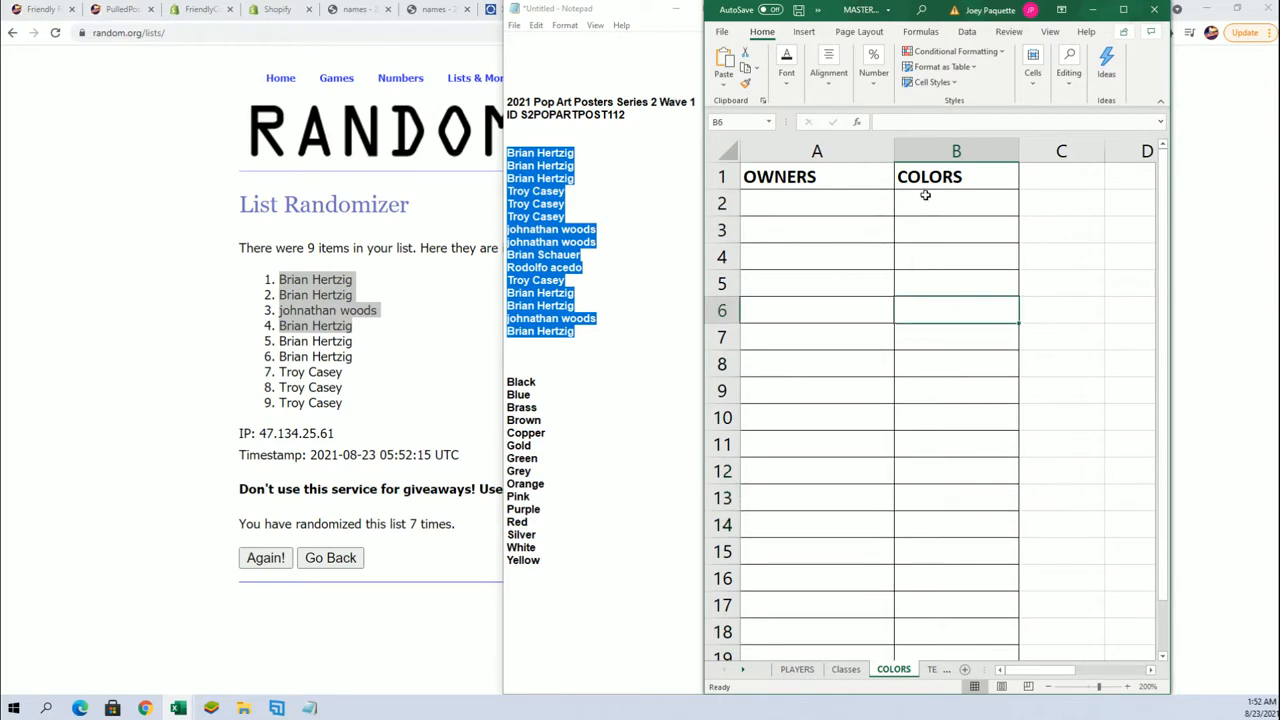
mouse_move(884, 222)
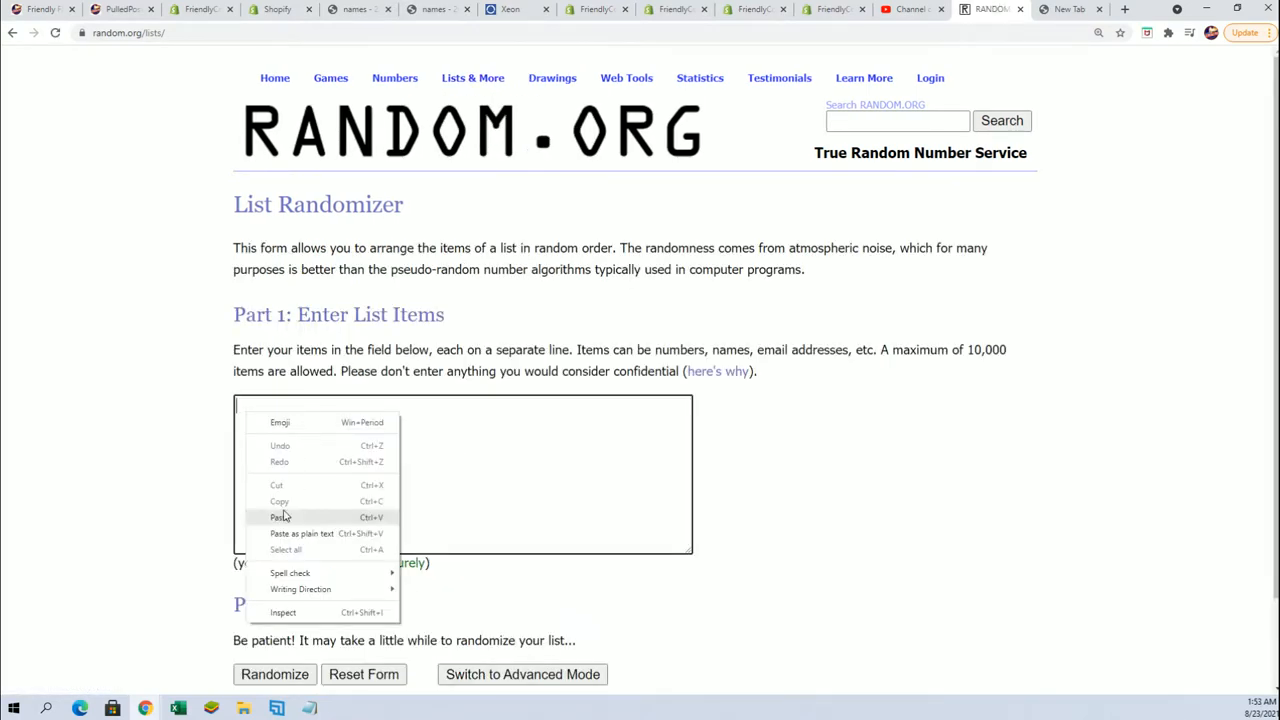
- Randomize the fifteen owner names repeatedly to get their final shuffled order
left_click(274, 674)
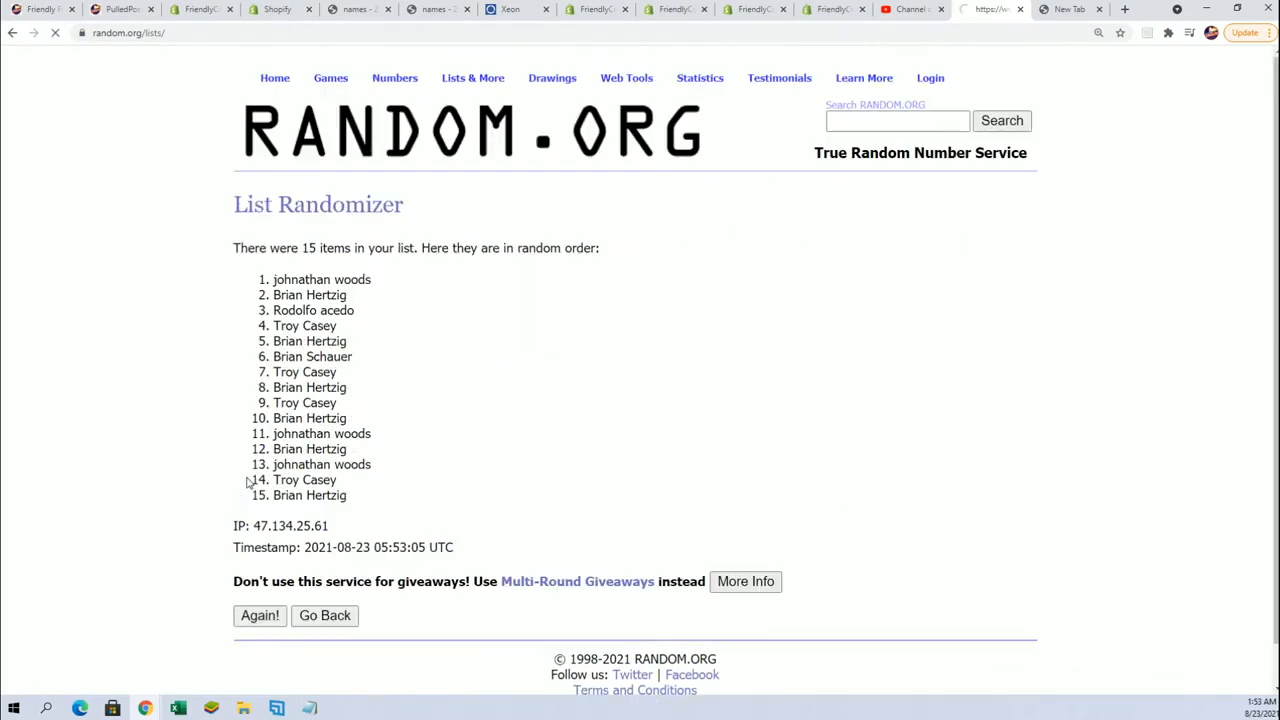
left_click(260, 616)
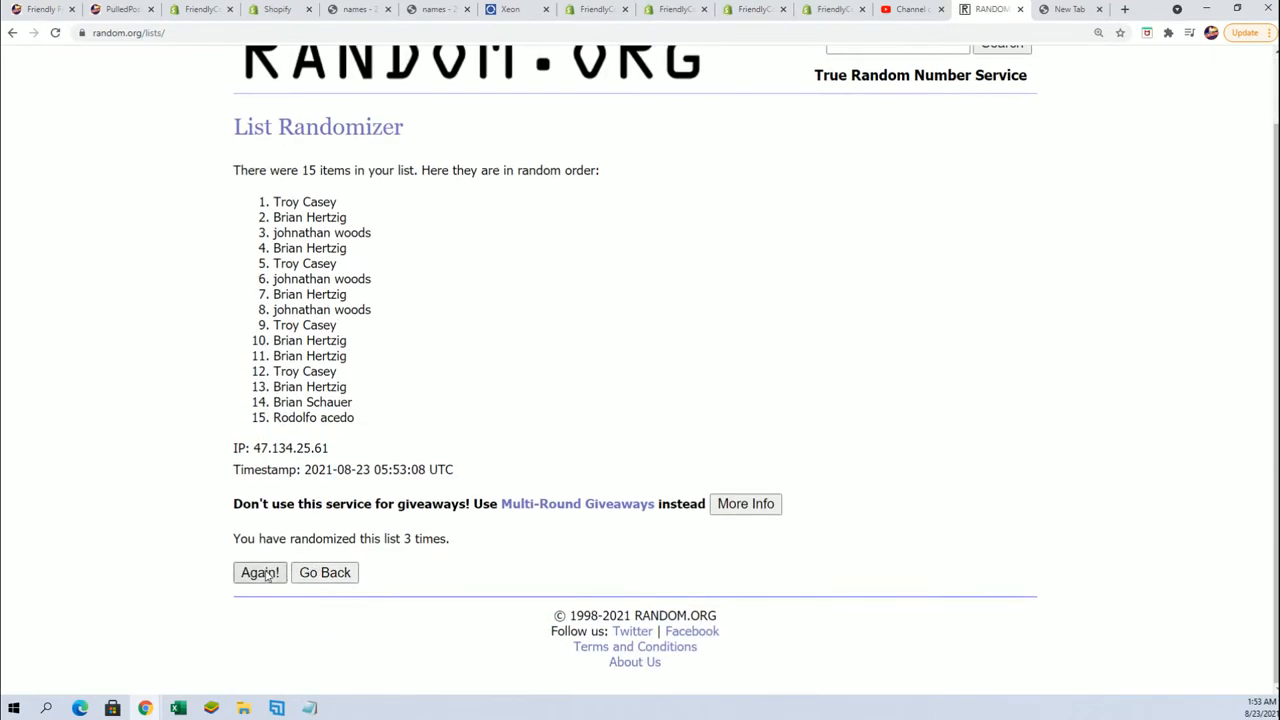
left_click(260, 572)
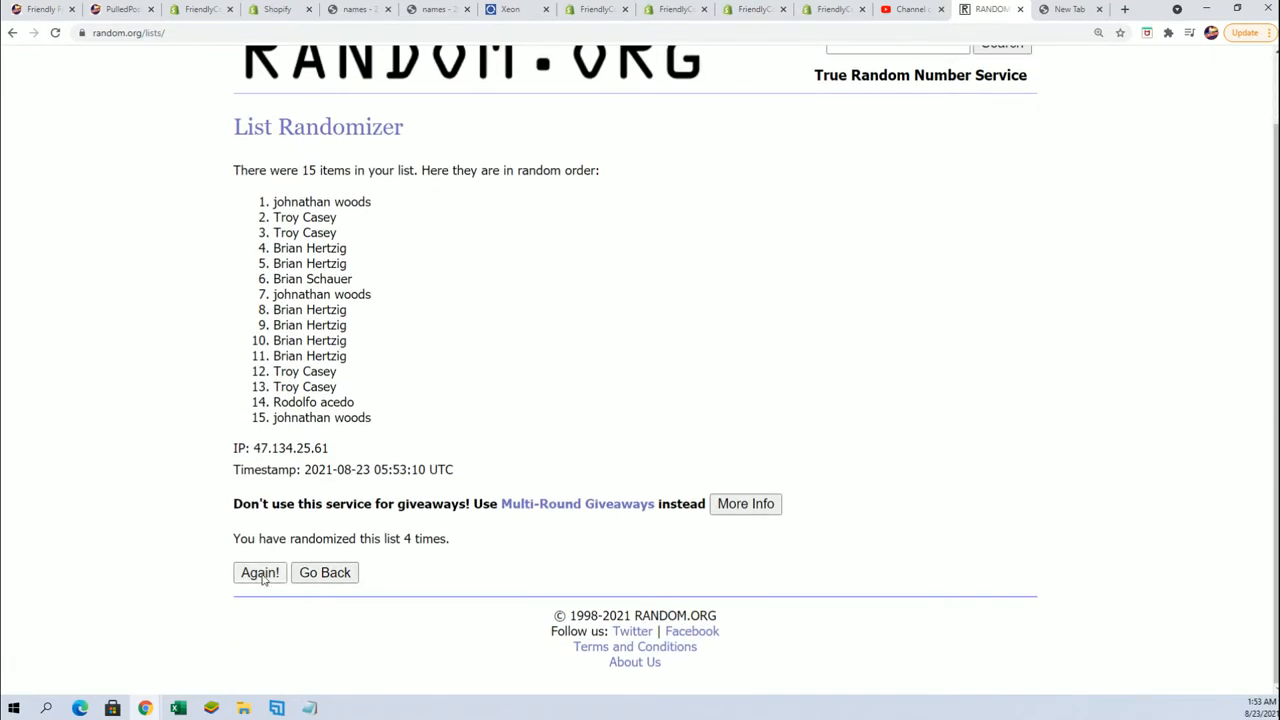
left_click(260, 572)
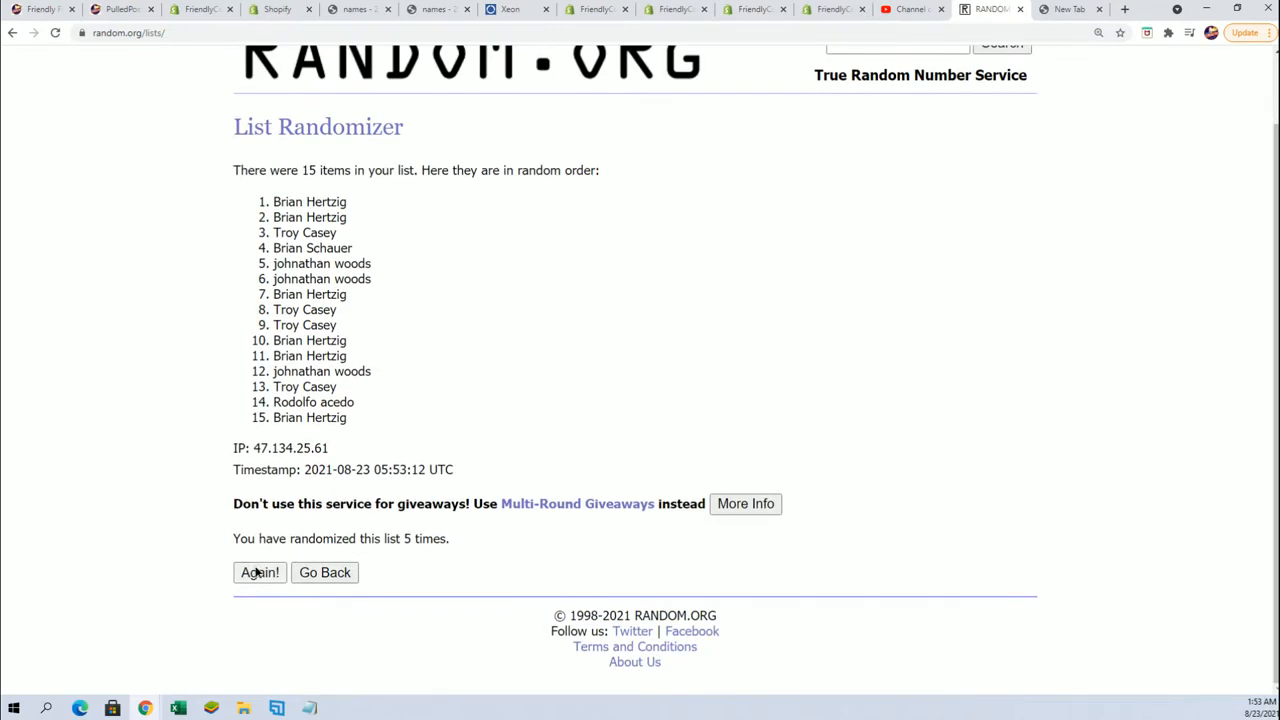
left_click(260, 572)
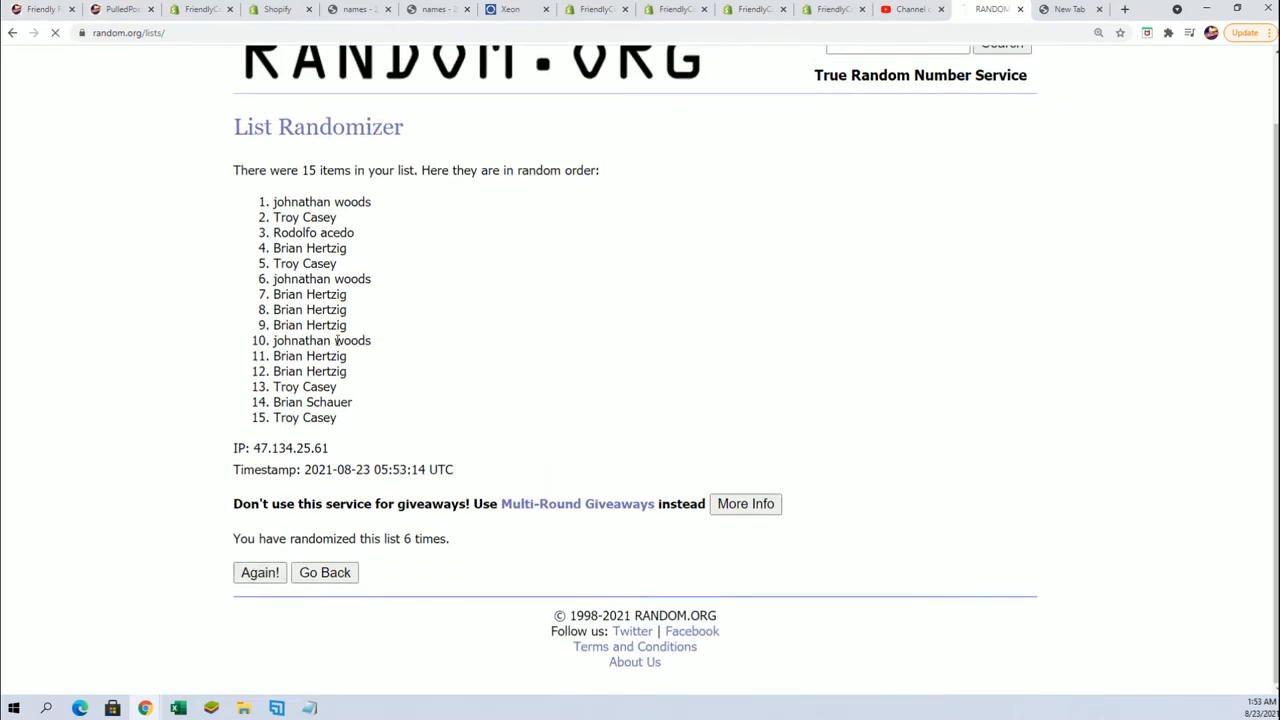
left_click(260, 572)
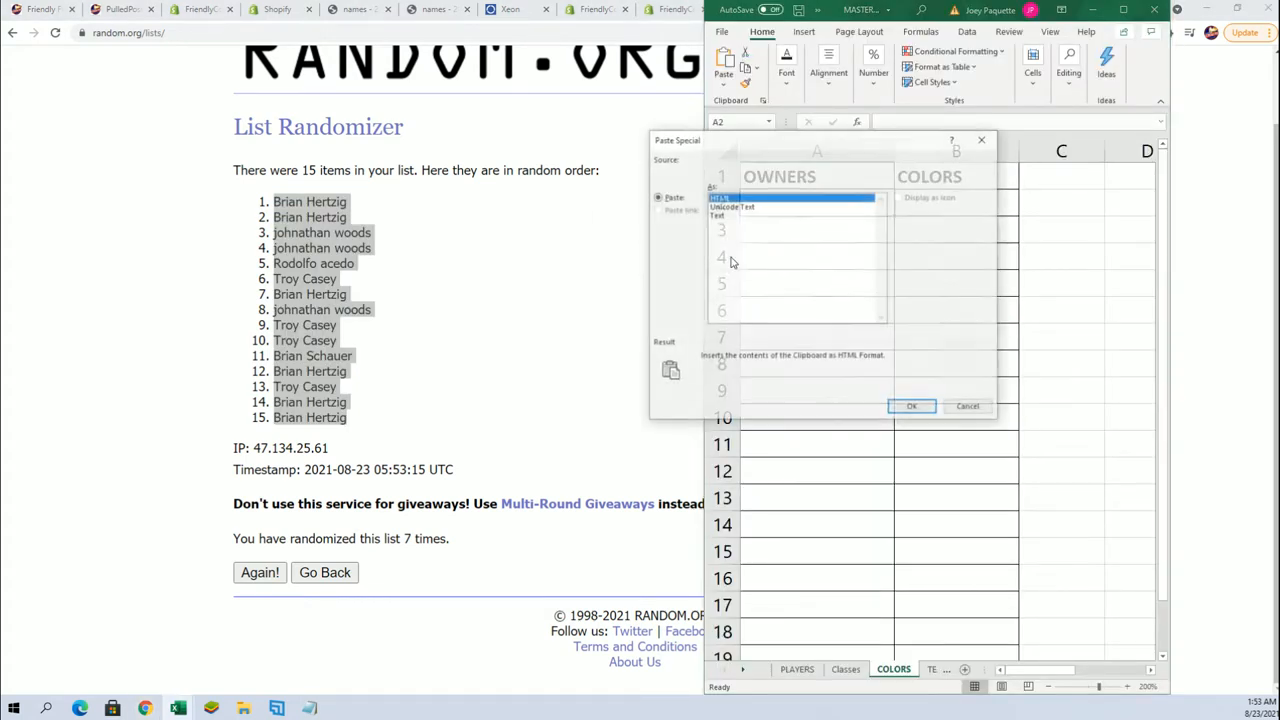
- Paste the fifteen shuffled names into column A under OWNERS via Paste Special
left_click(912, 406)
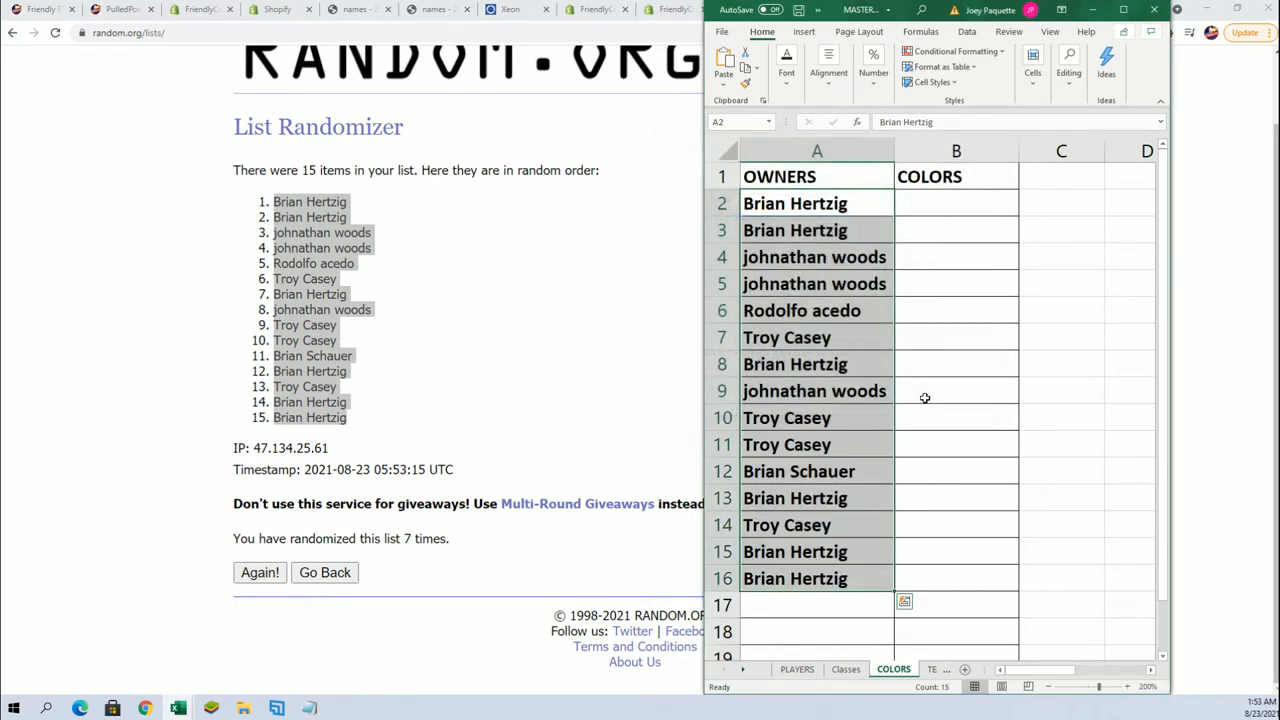
left_click(956, 204)
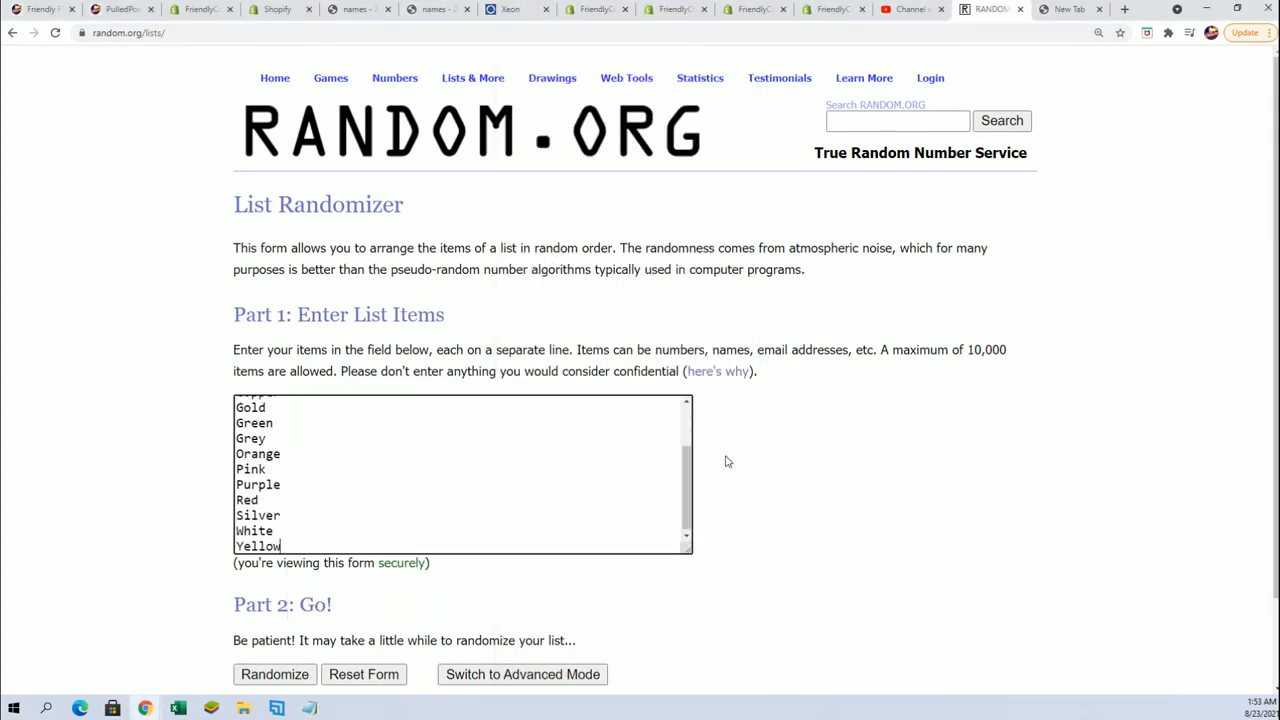
- Randomize the fifteen colors Gold to Yellow seven times for their final order
left_click(274, 674)
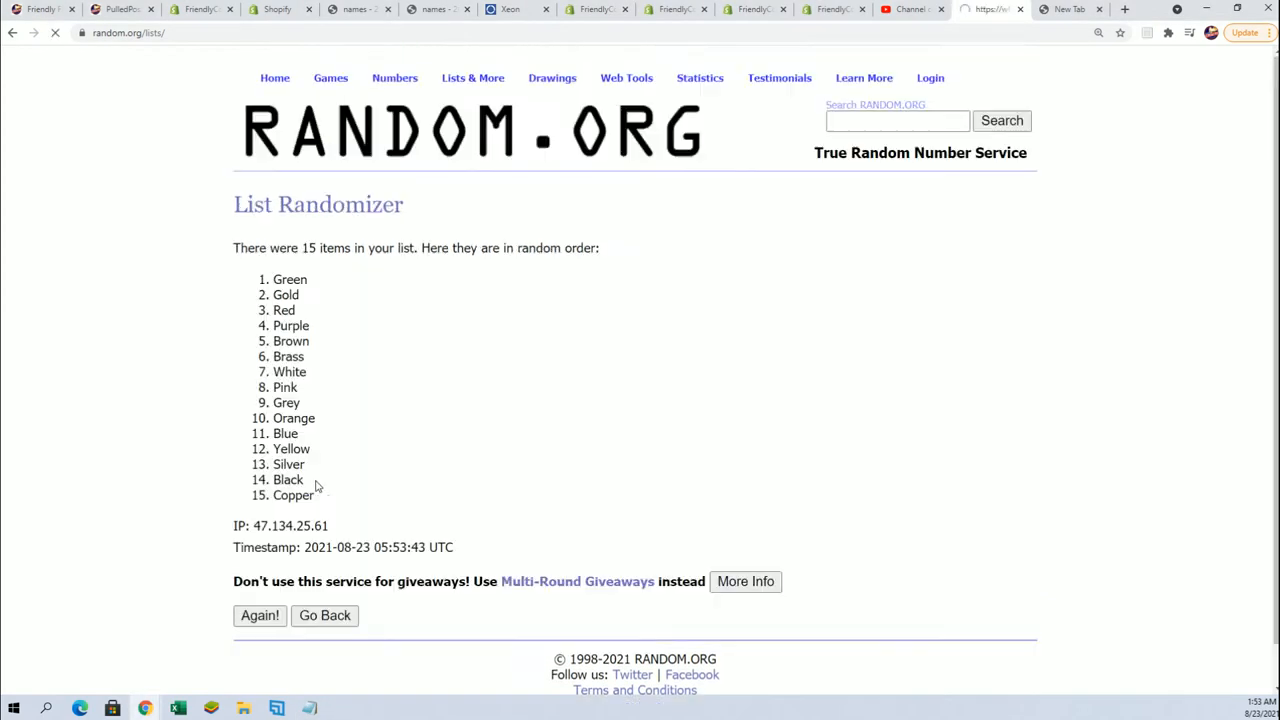
scroll("down", 3)
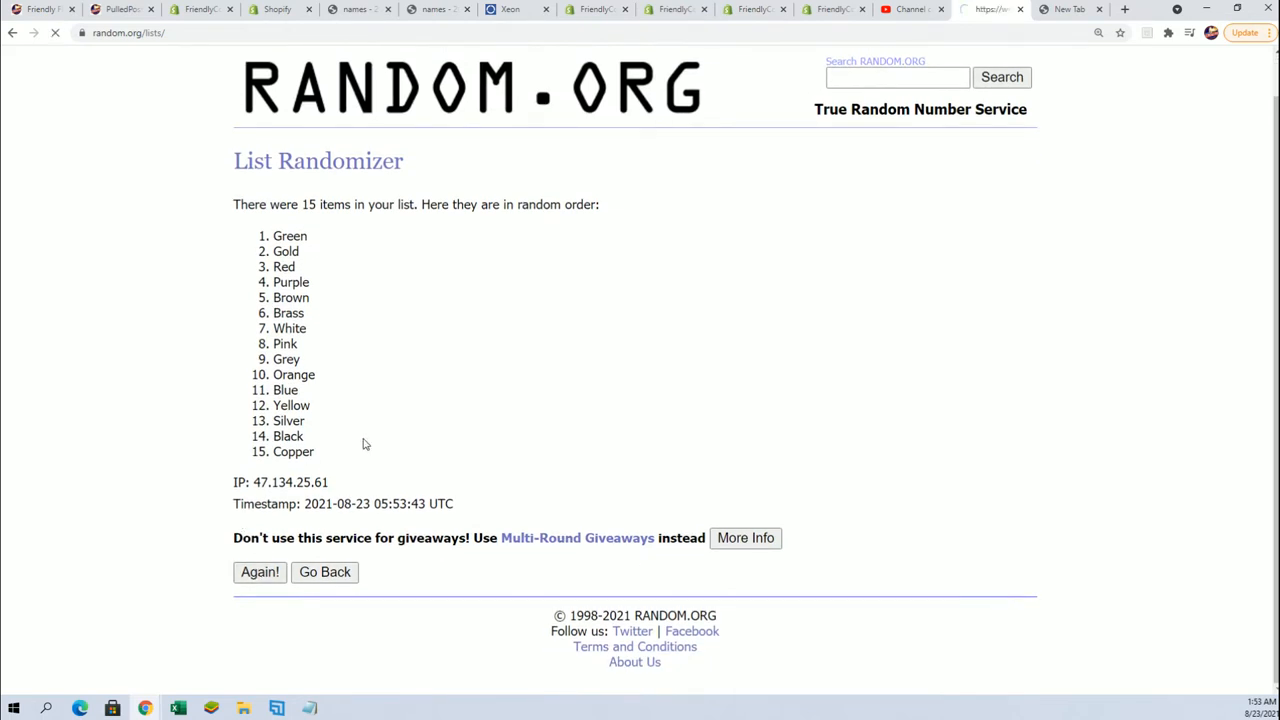
left_click(260, 572)
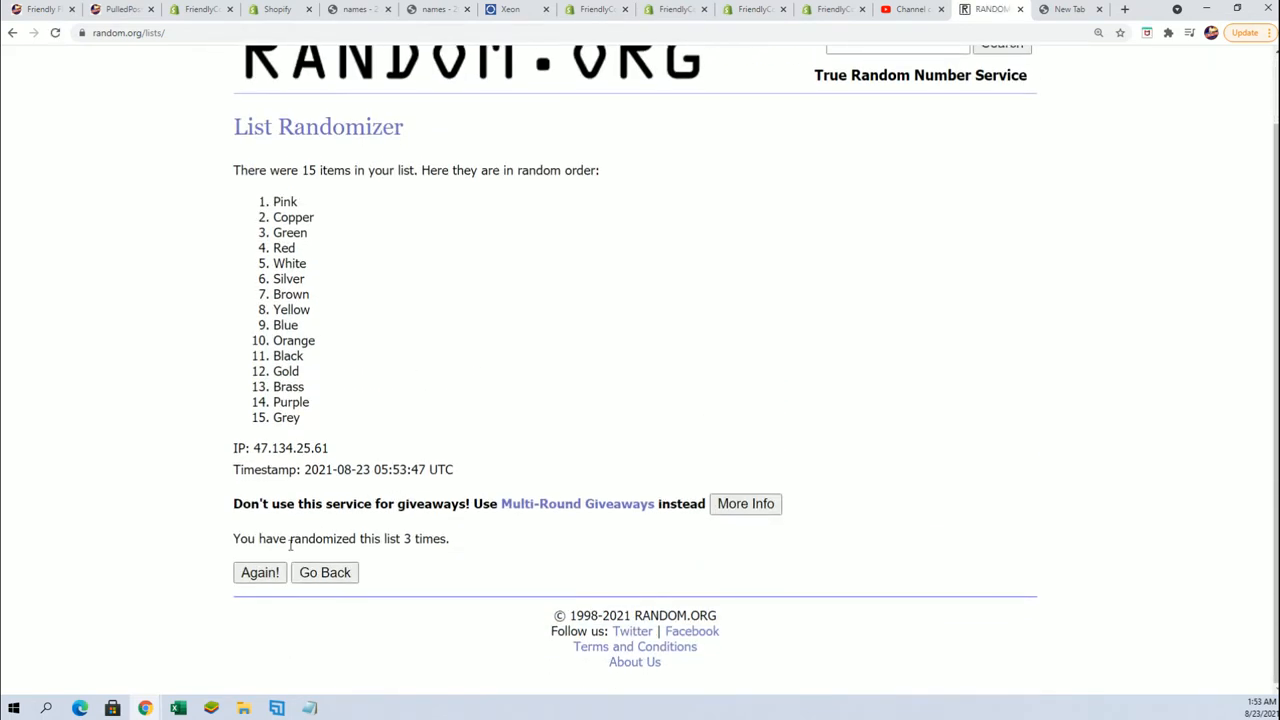
left_click(260, 572)
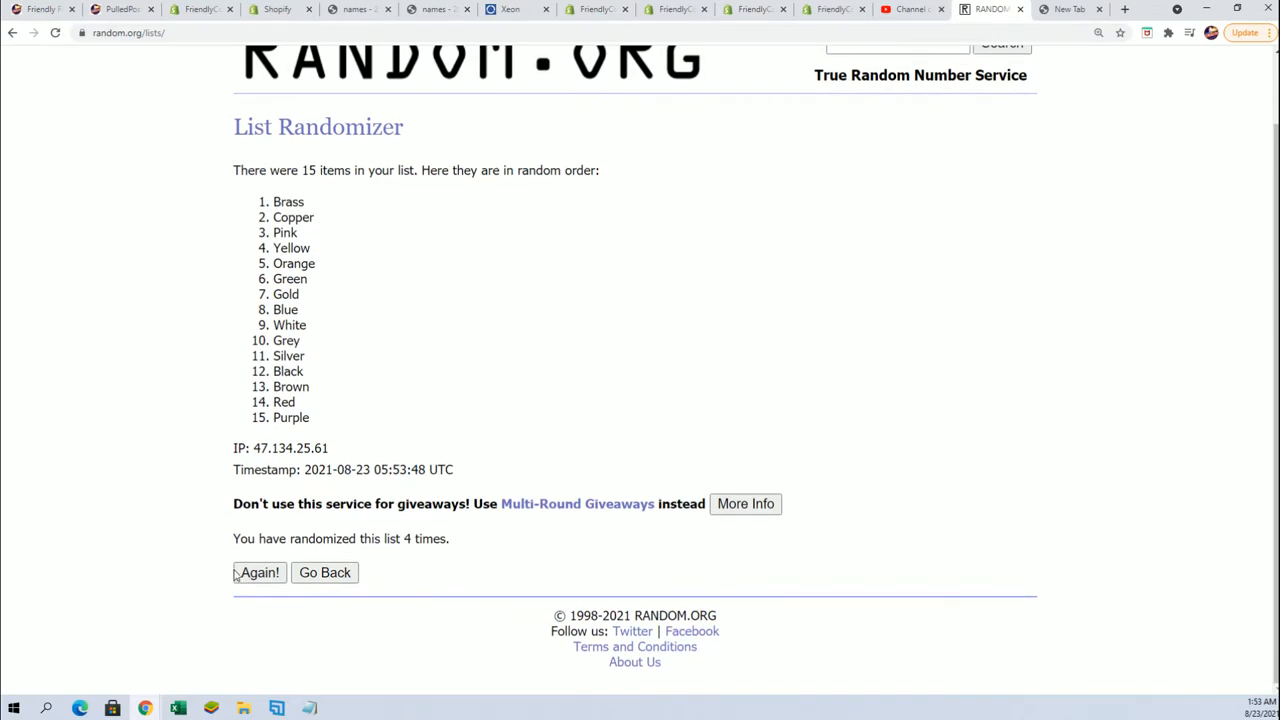
left_click(258, 572)
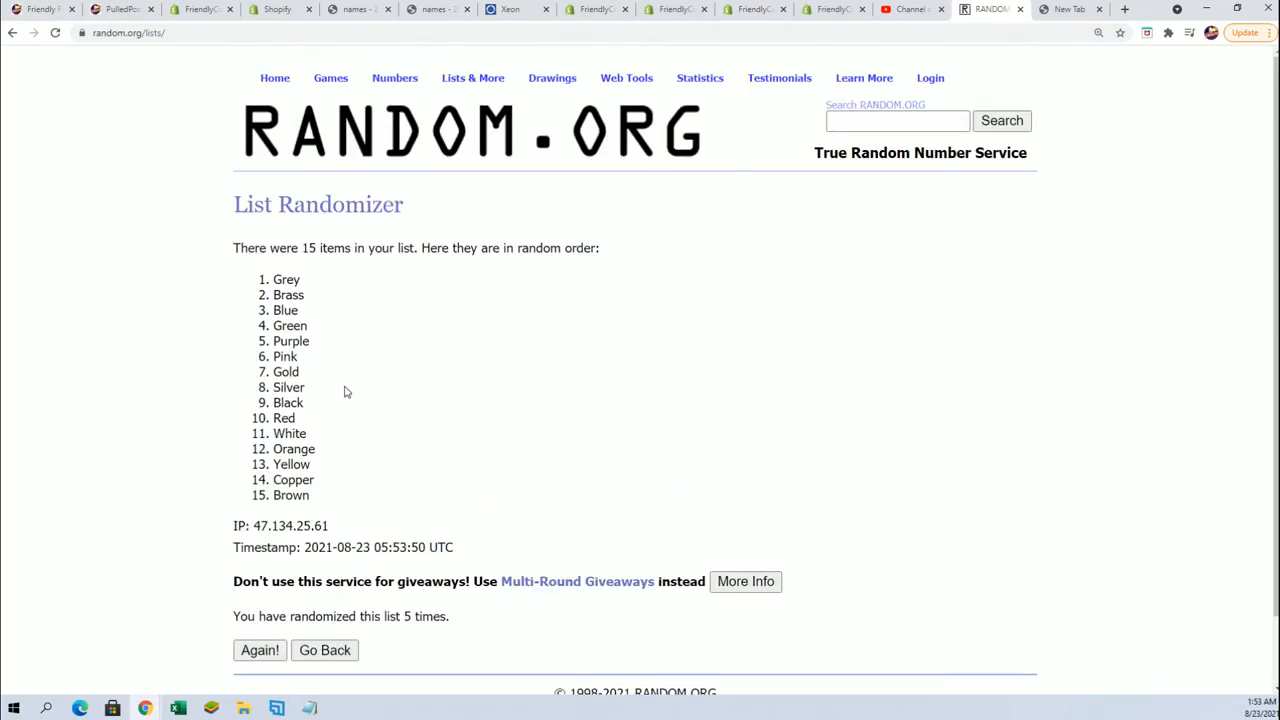
left_click(260, 650)
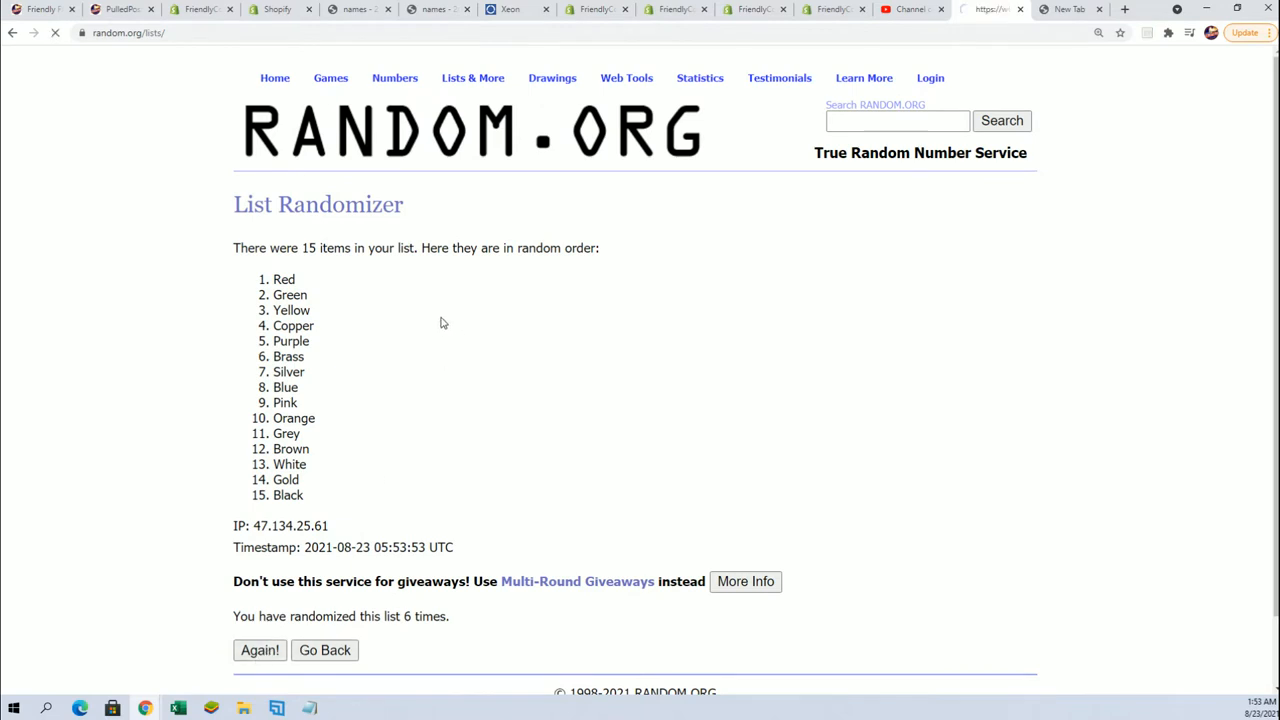
left_click(260, 650)
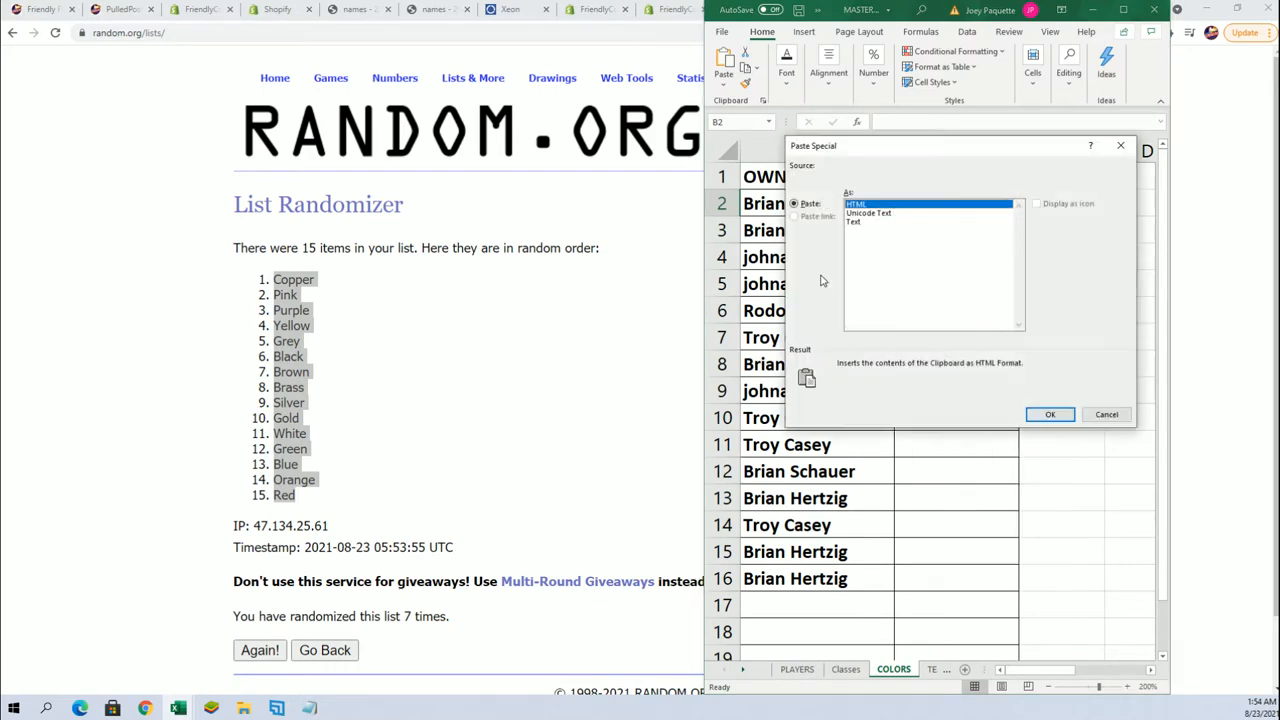
- Paste the shuffled colors into column B under COLORS beside each owner, Copper through Red
left_click(1050, 414)
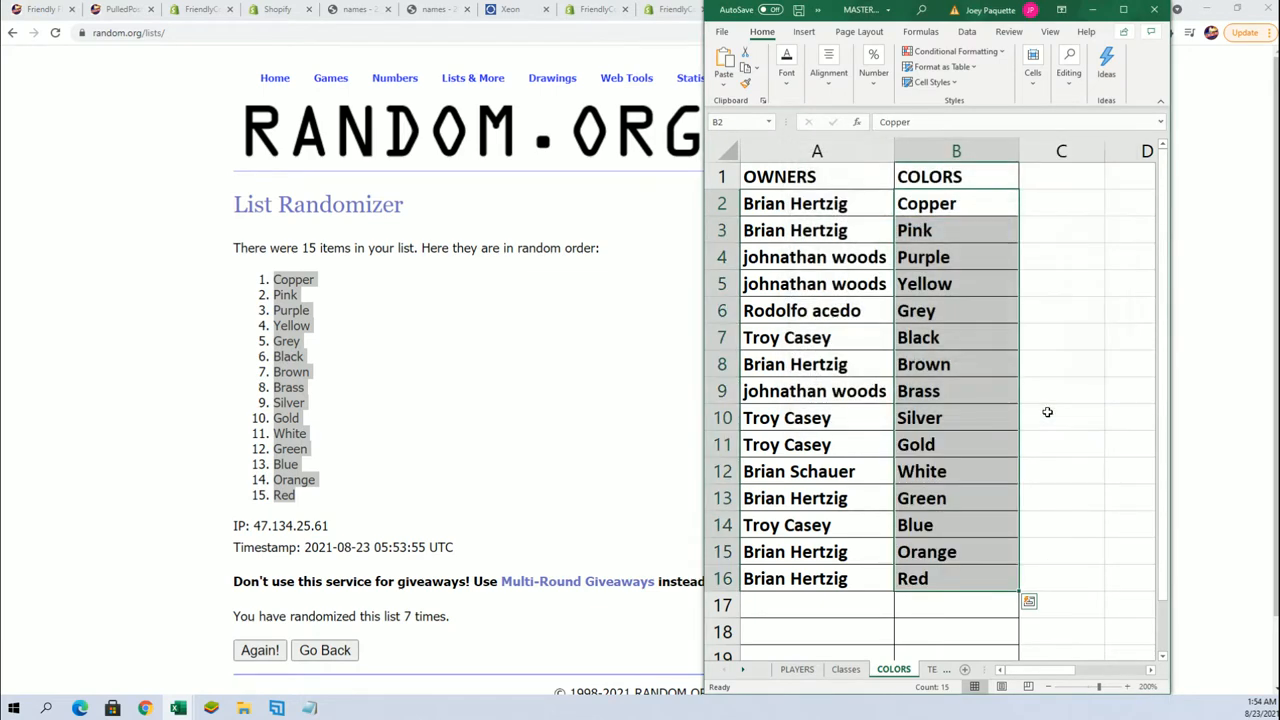
mouse_move(184, 428)
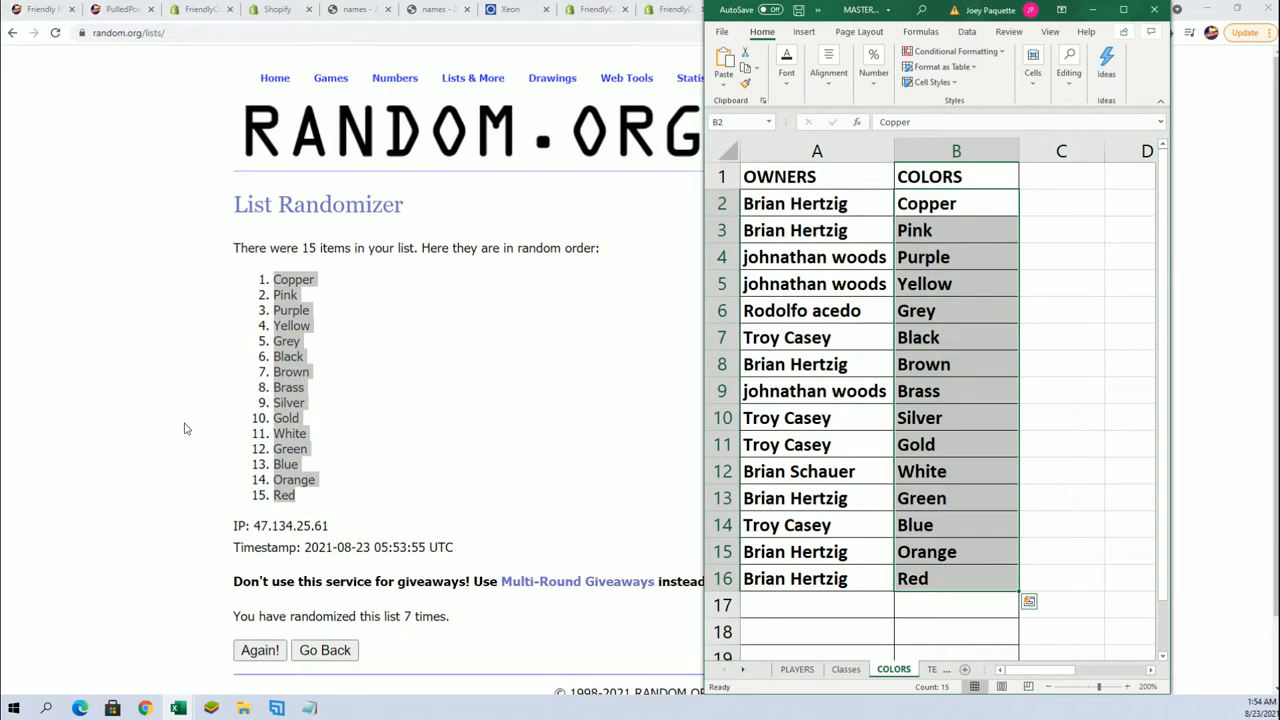